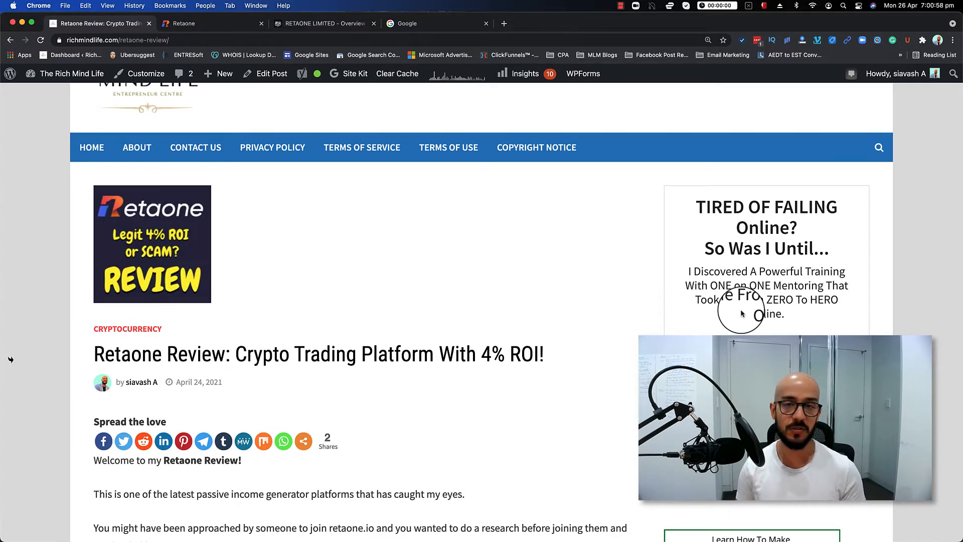
Step: Read the Retaone review past the table of contents to the Company section's WHOIS results
scroll(down, 3)
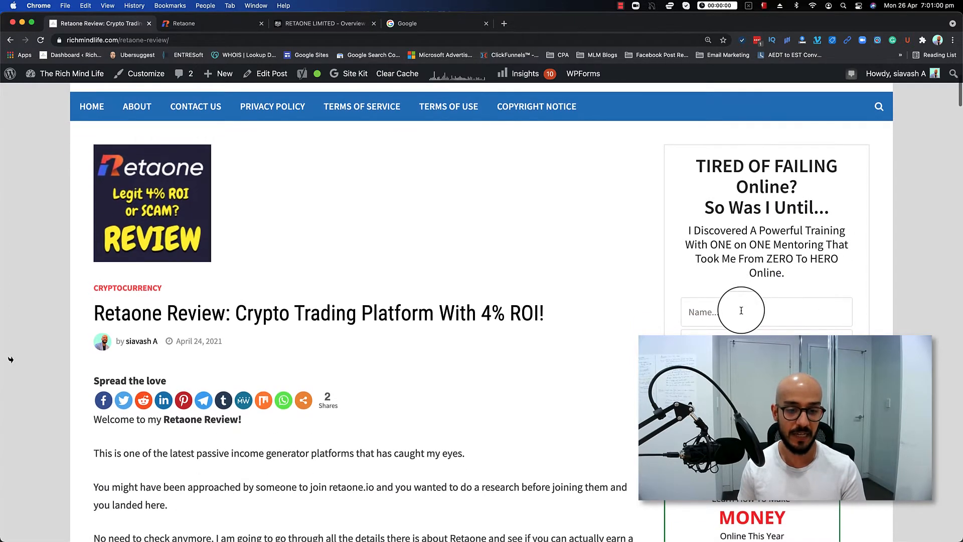
scroll(down, 3)
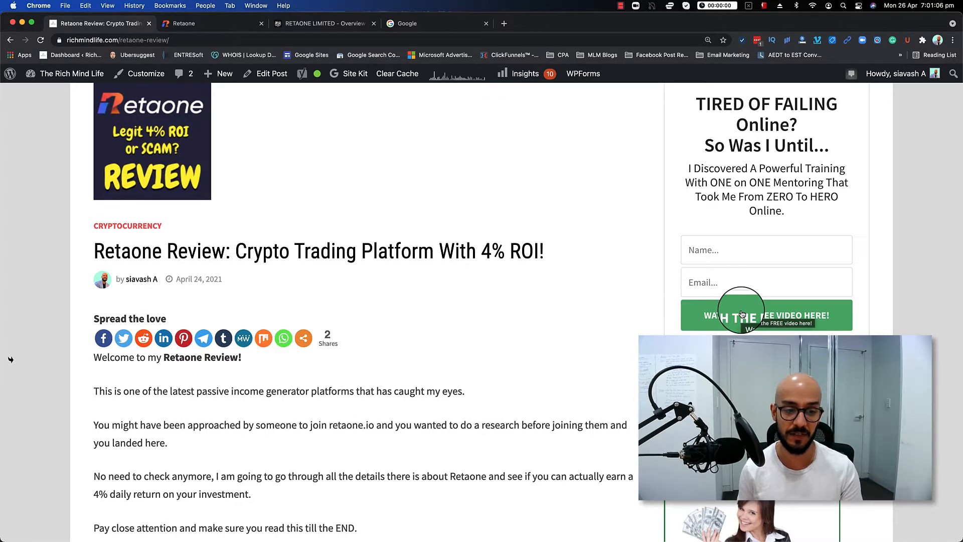
scroll(down, 3)
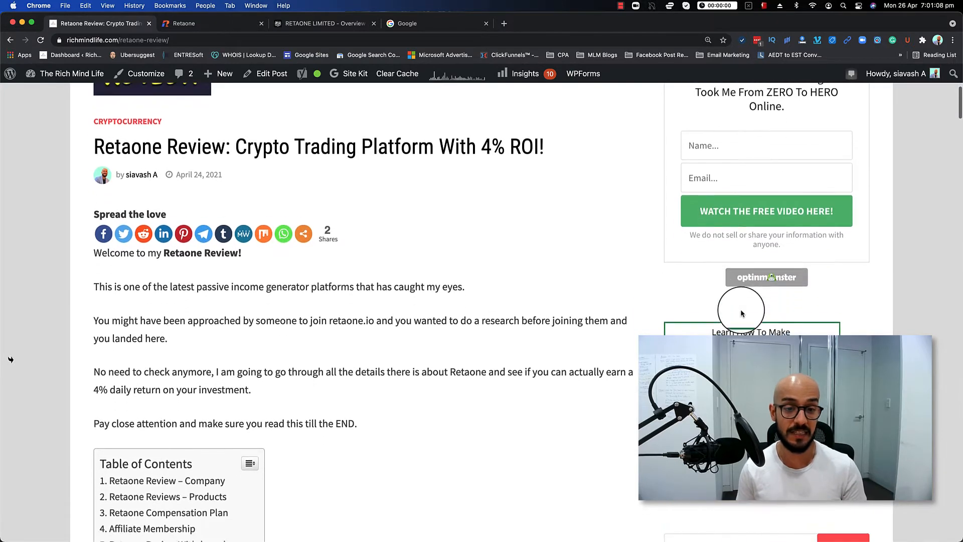
scroll(down, 3)
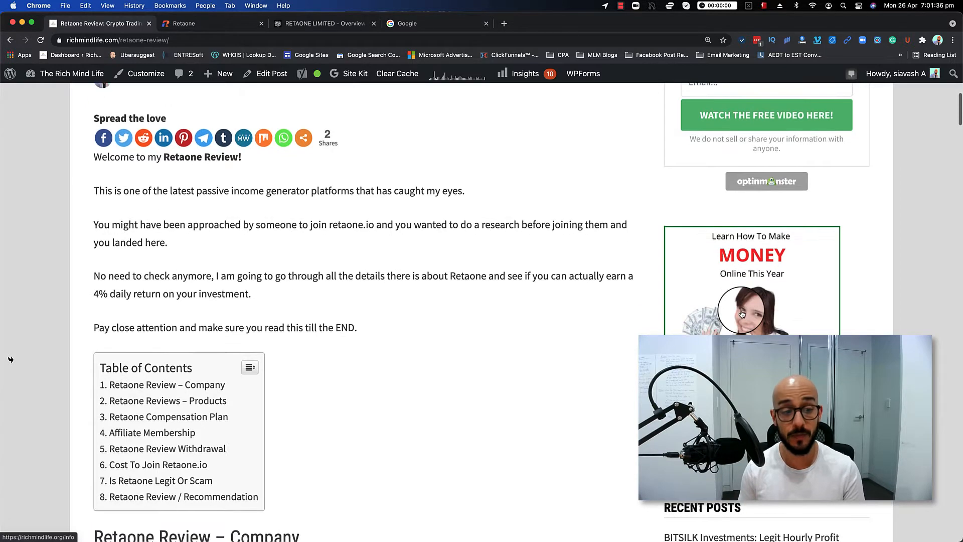
scroll(down, 3)
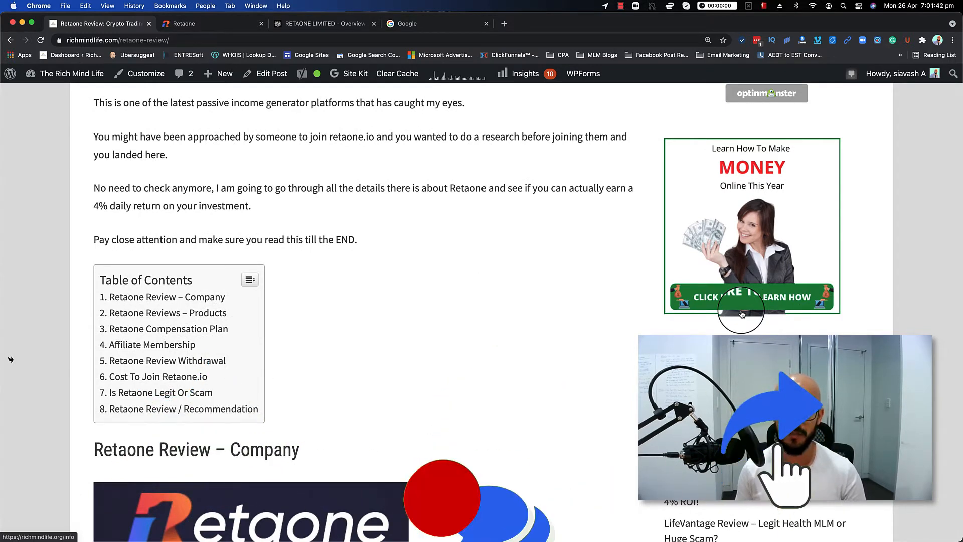
scroll(down, 3)
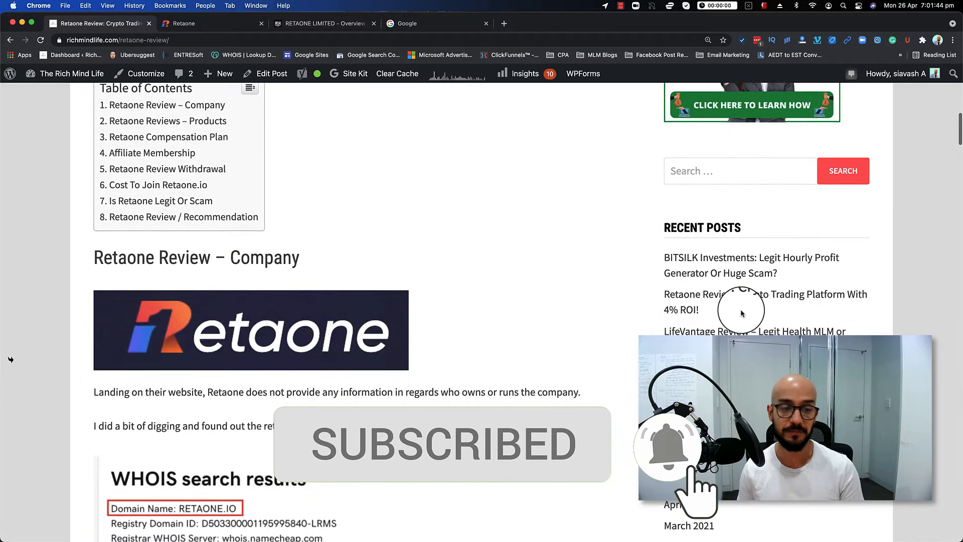
scroll(down, 3)
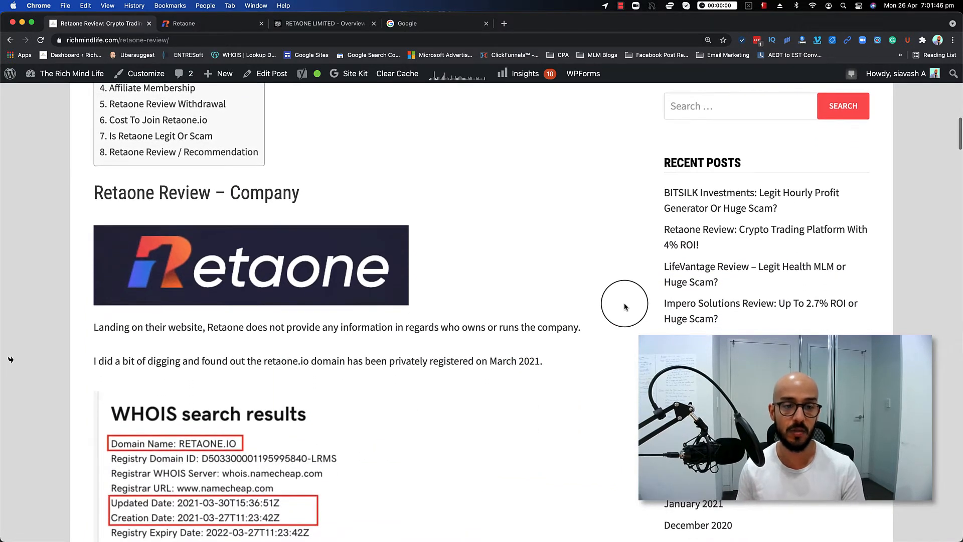
scroll(down, 3)
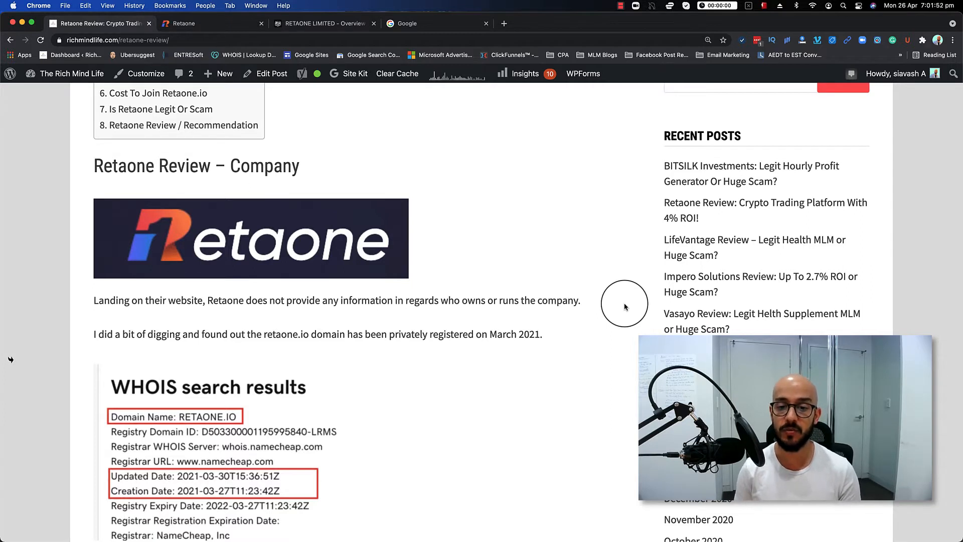
scroll(down, 3)
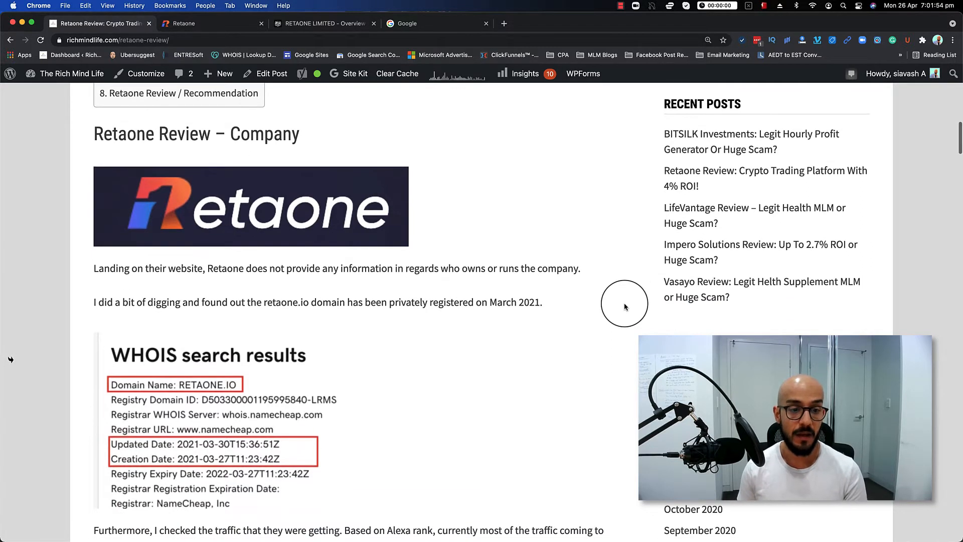
scroll(down, 3)
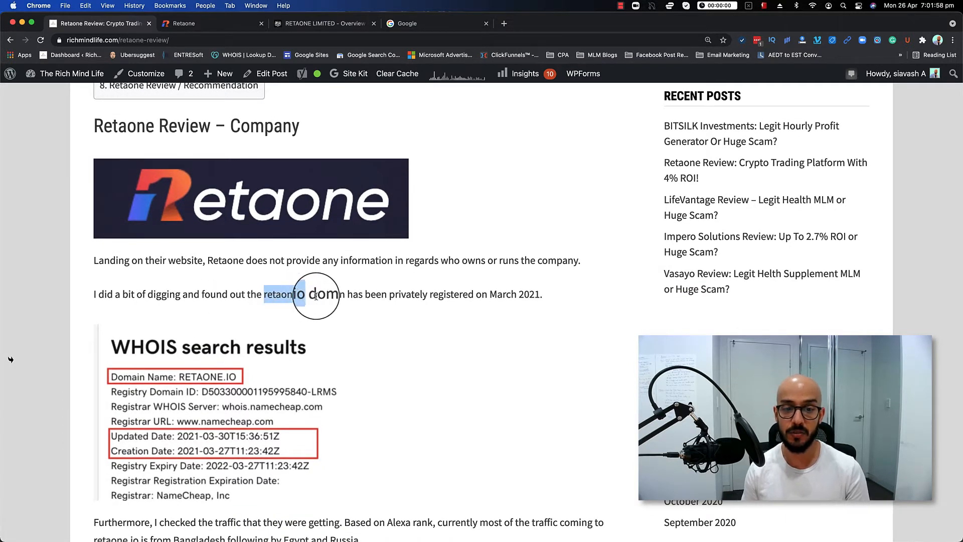
scroll(down, 3)
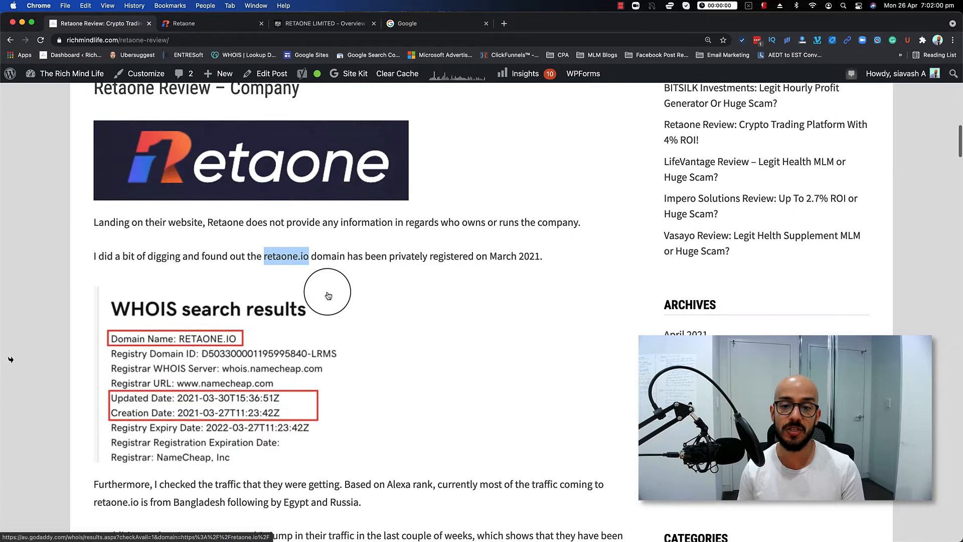
scroll(down, 3)
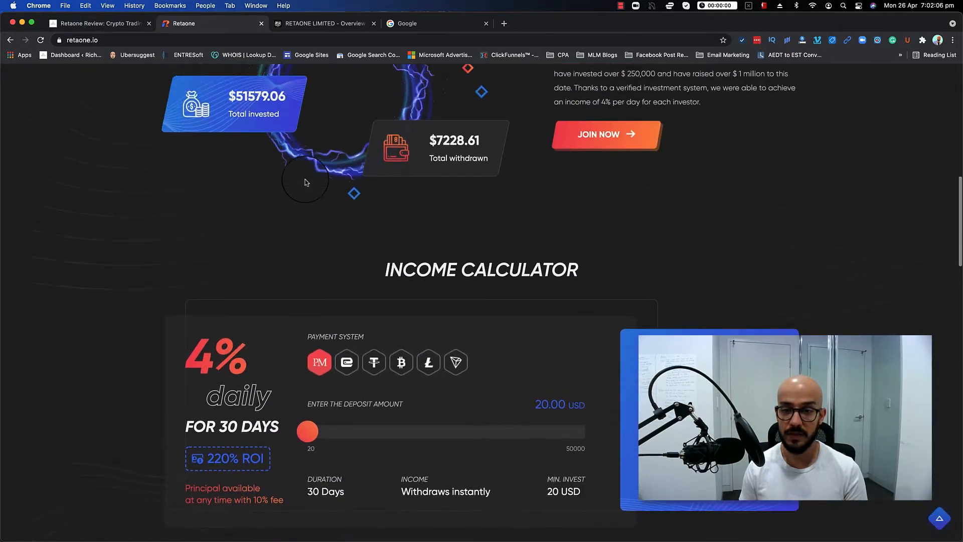
Step: Check the UK registration number under Our Documents on Retaone's site, then return to the review
scroll(up, 3)
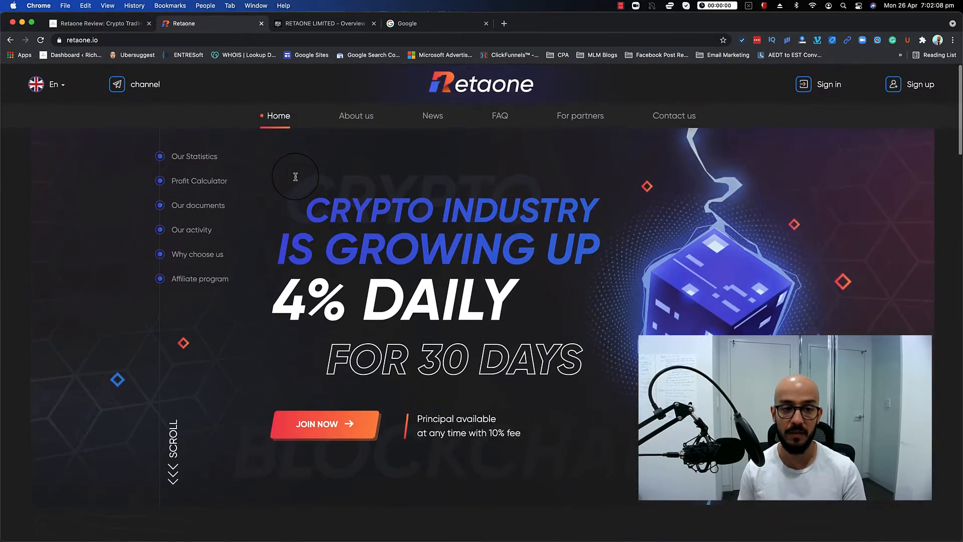
scroll(down, 3)
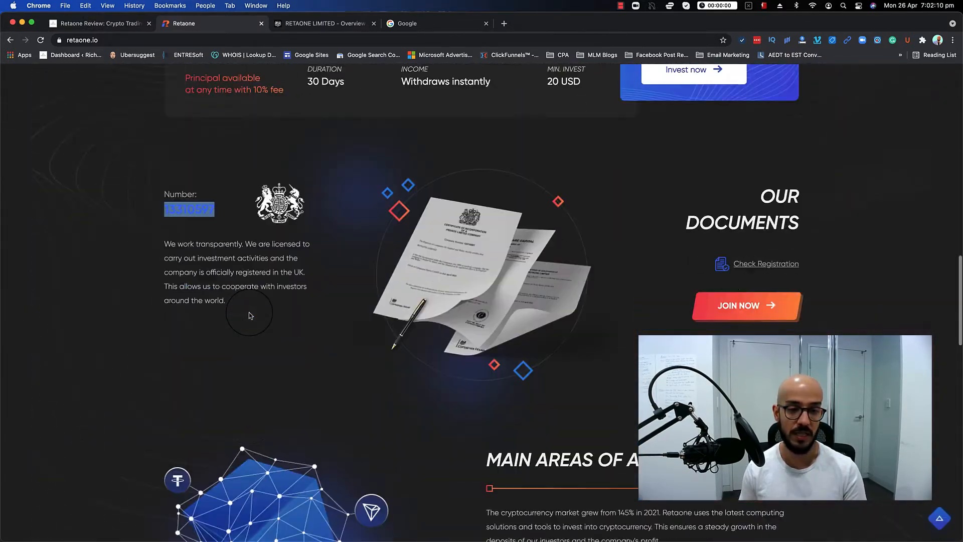
scroll(down, 3)
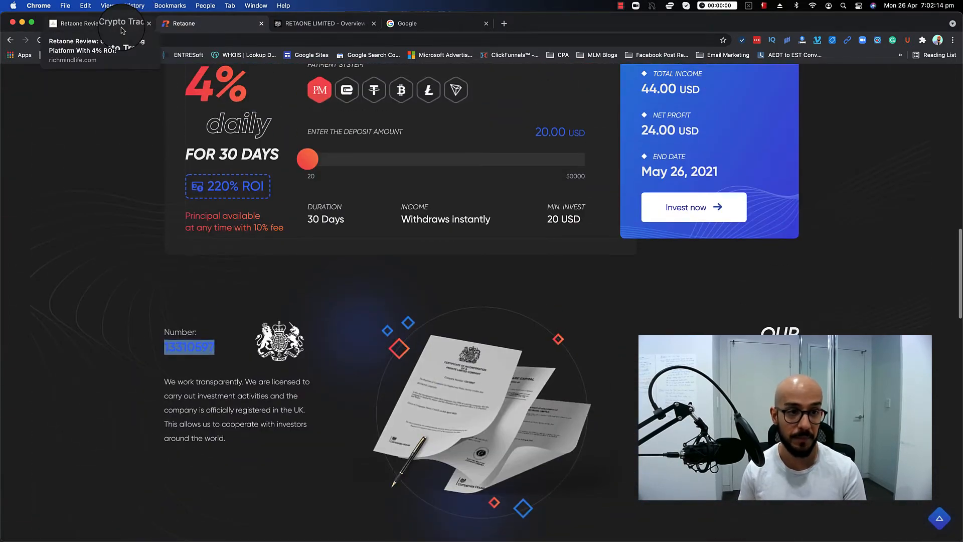
click(93, 23)
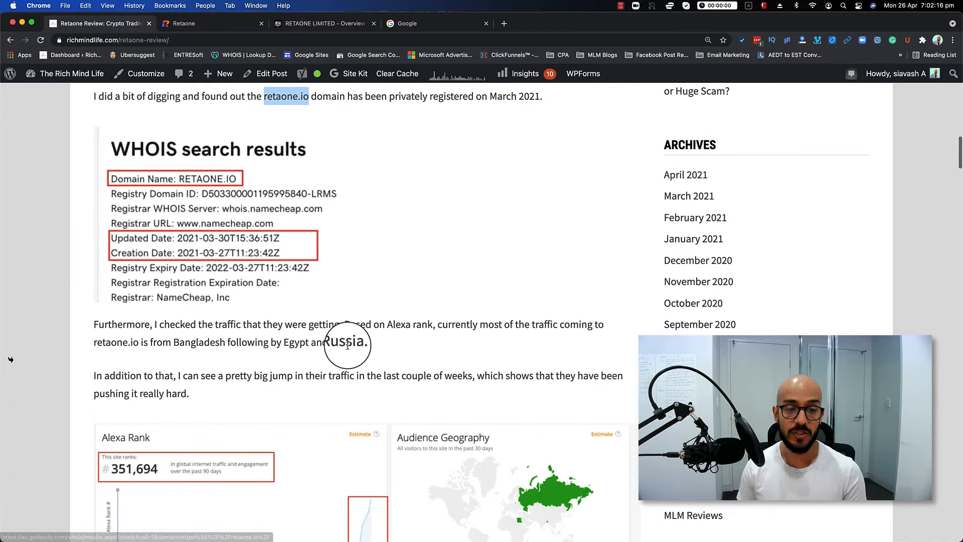
mouse_move(379, 347)
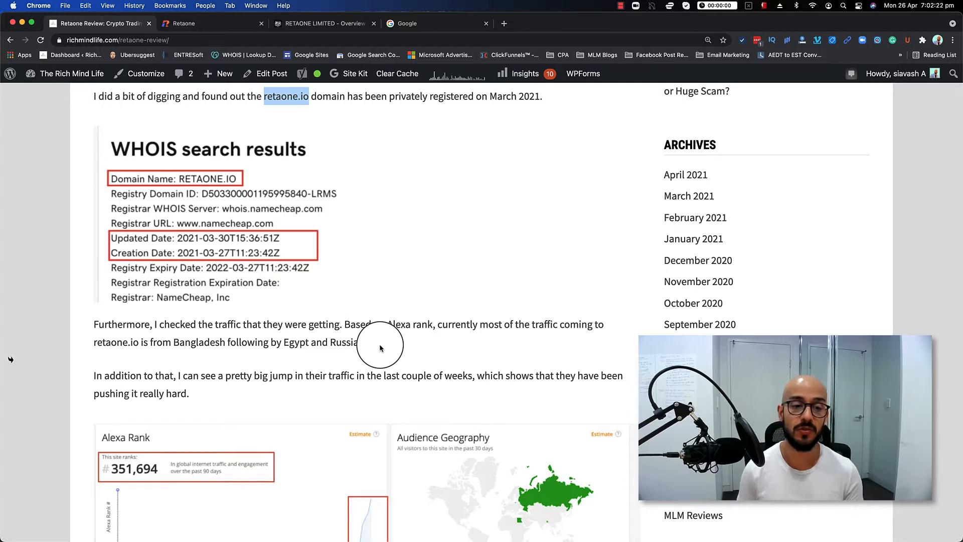
scroll(down, 3)
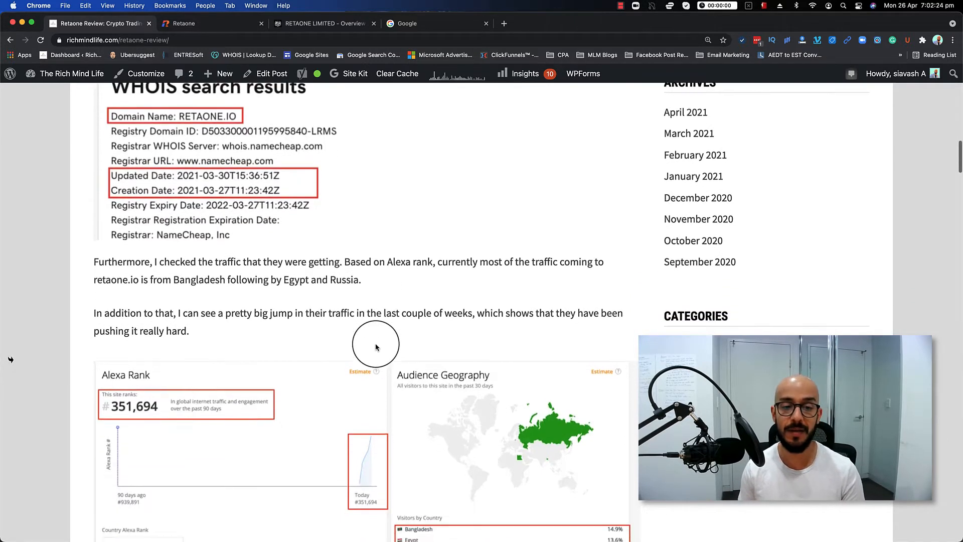
scroll(down, 3)
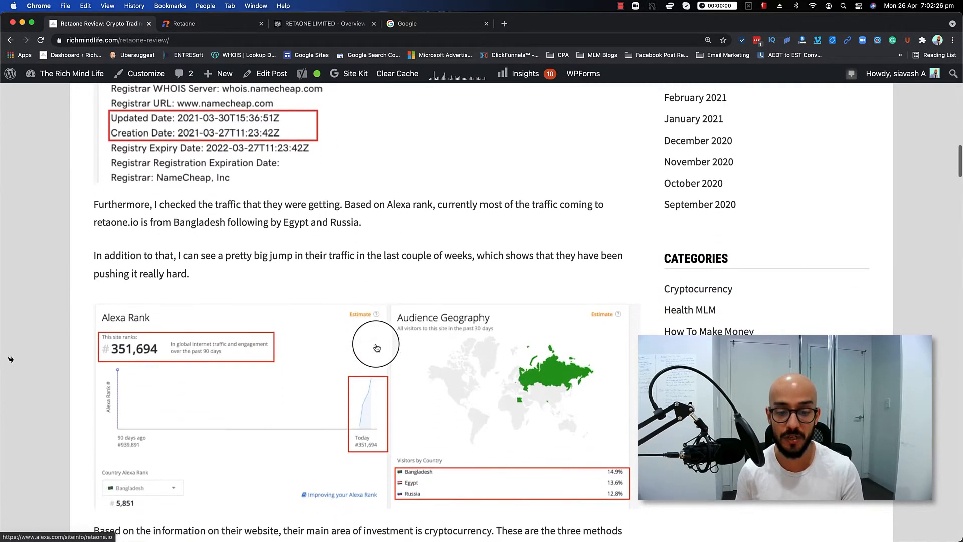
scroll(down, 3)
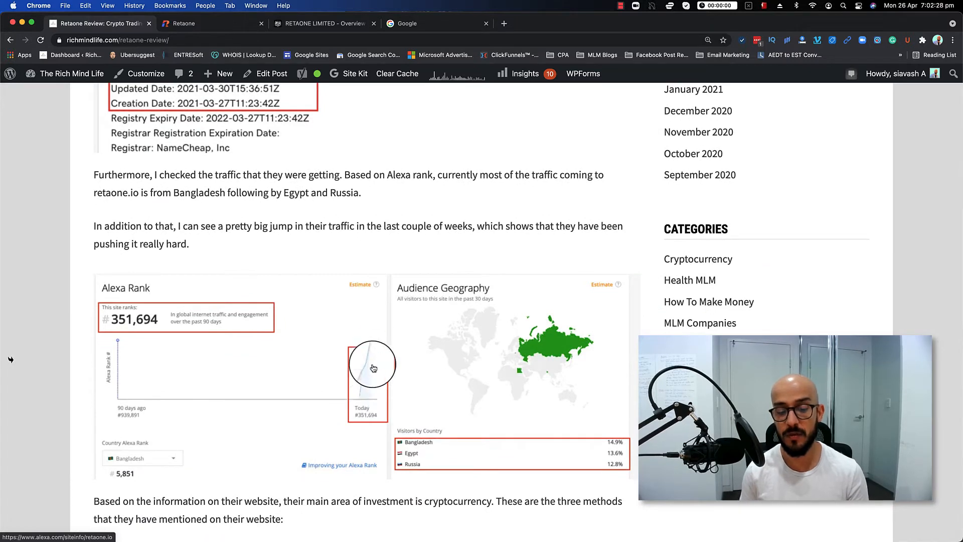
mouse_move(364, 388)
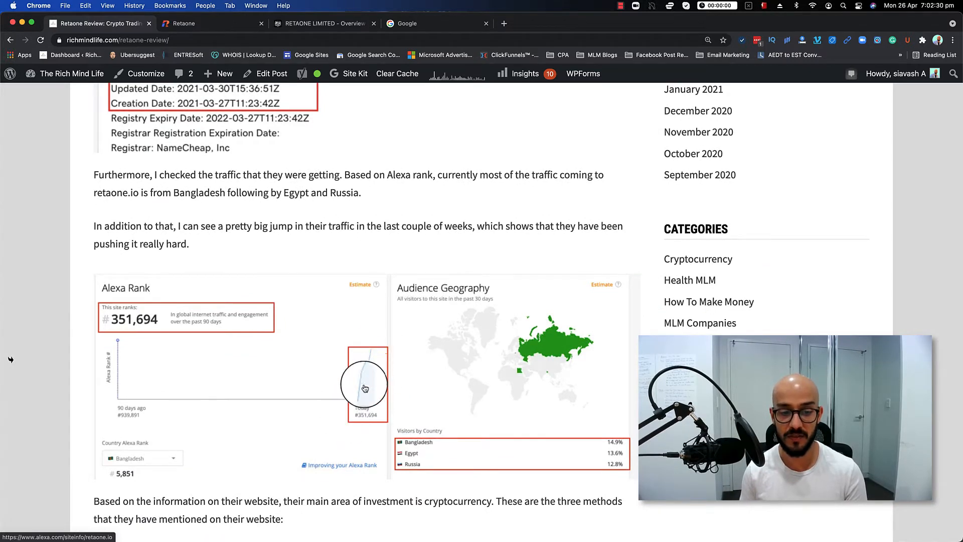
scroll(down, 3)
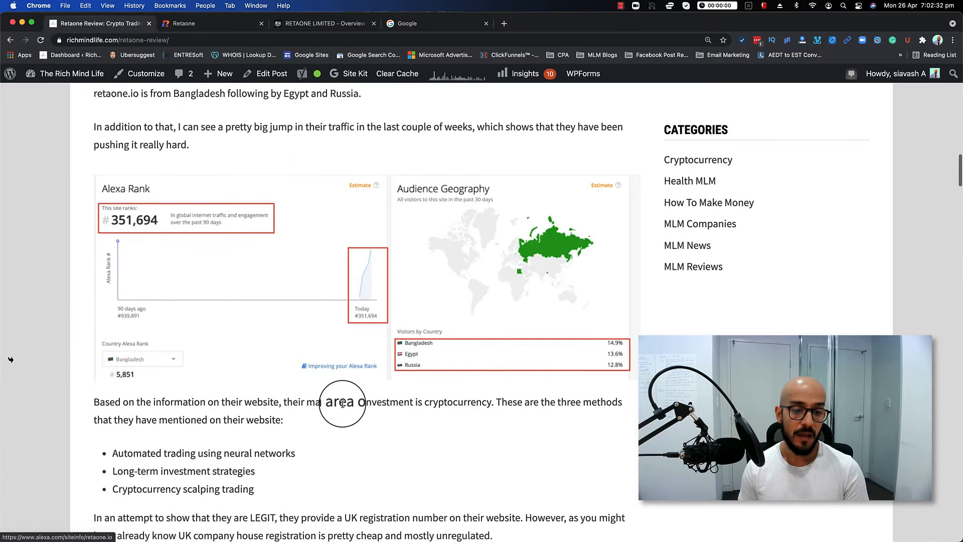
scroll(down, 3)
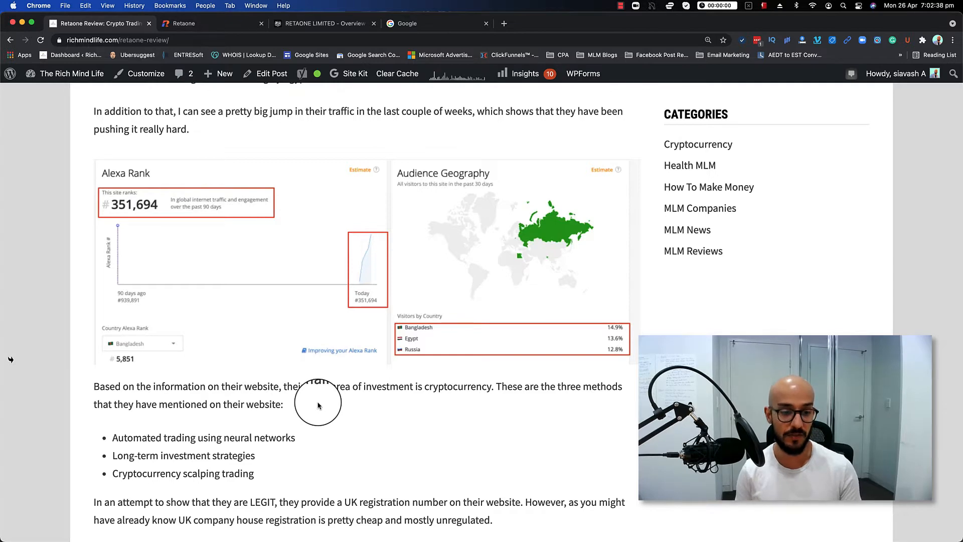
scroll(down, 3)
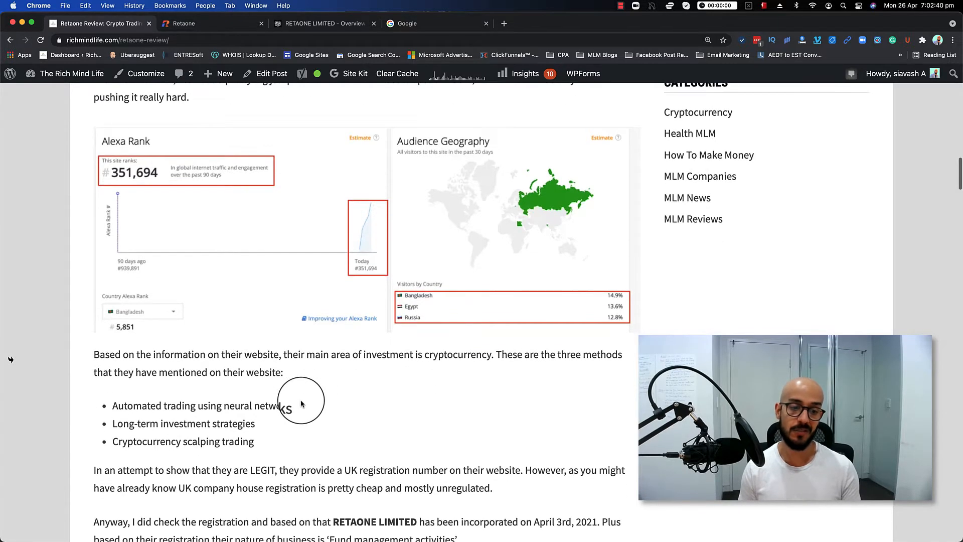
scroll(down, 3)
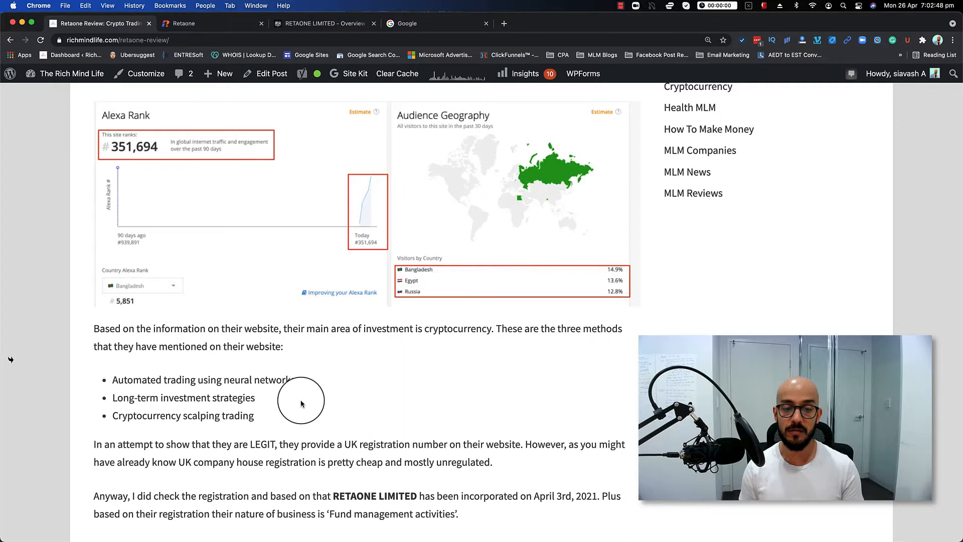
scroll(down, 3)
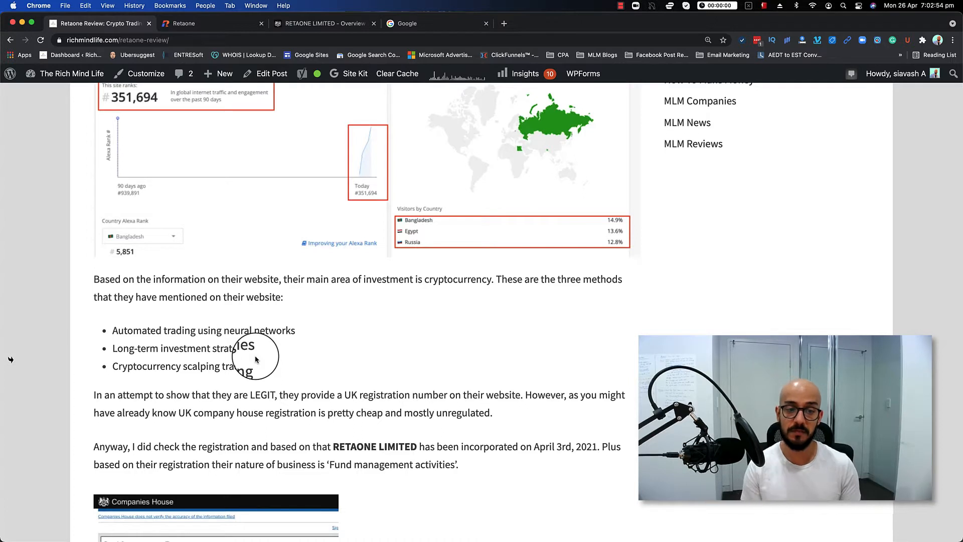
scroll(down, 3)
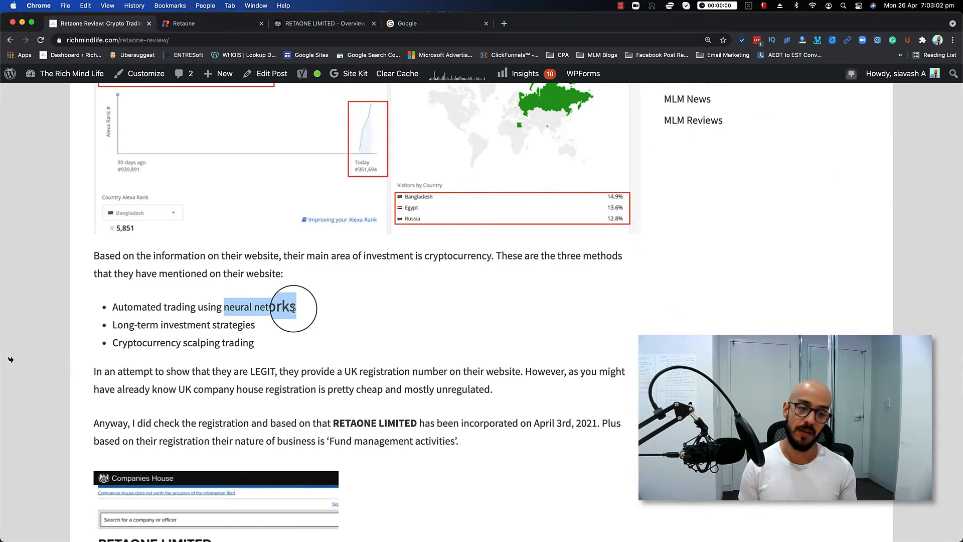
scroll(down, 3)
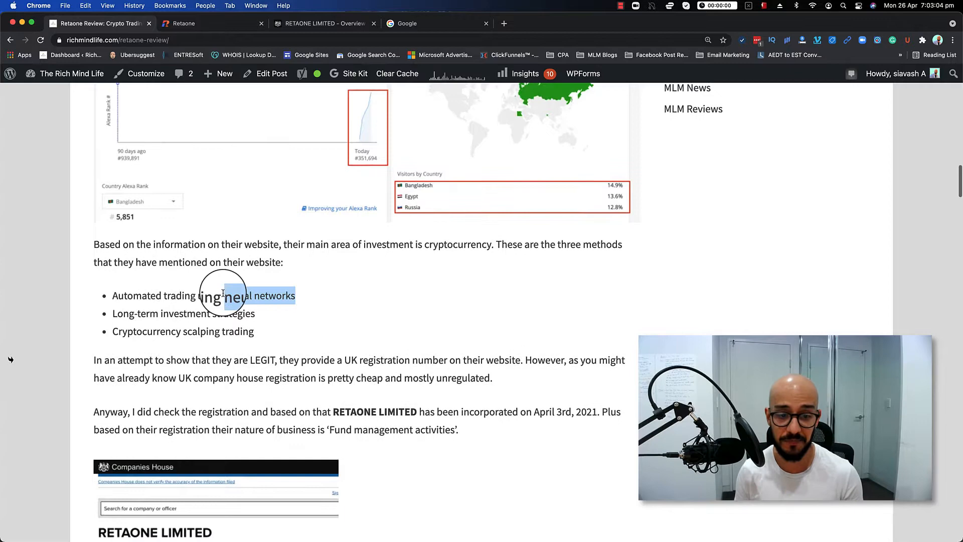
scroll(down, 3)
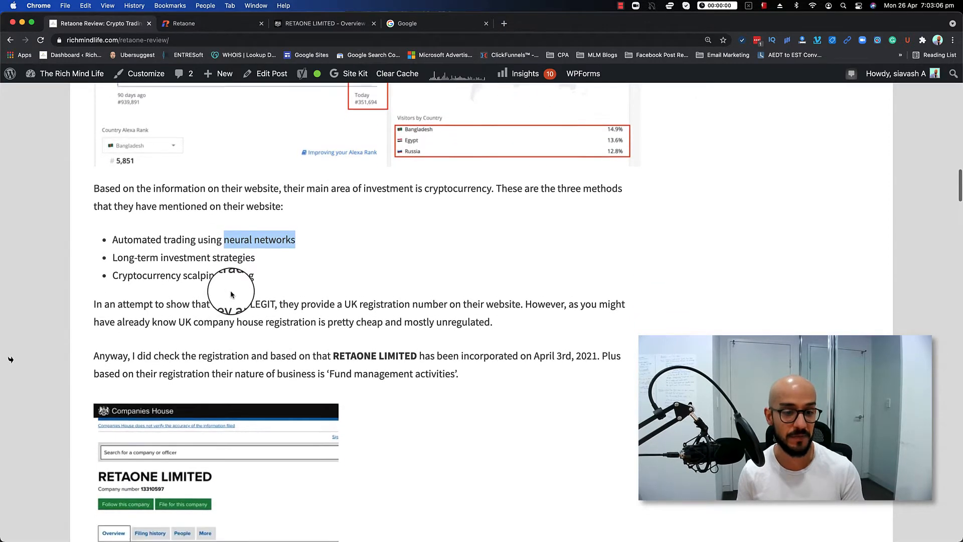
scroll(down, 3)
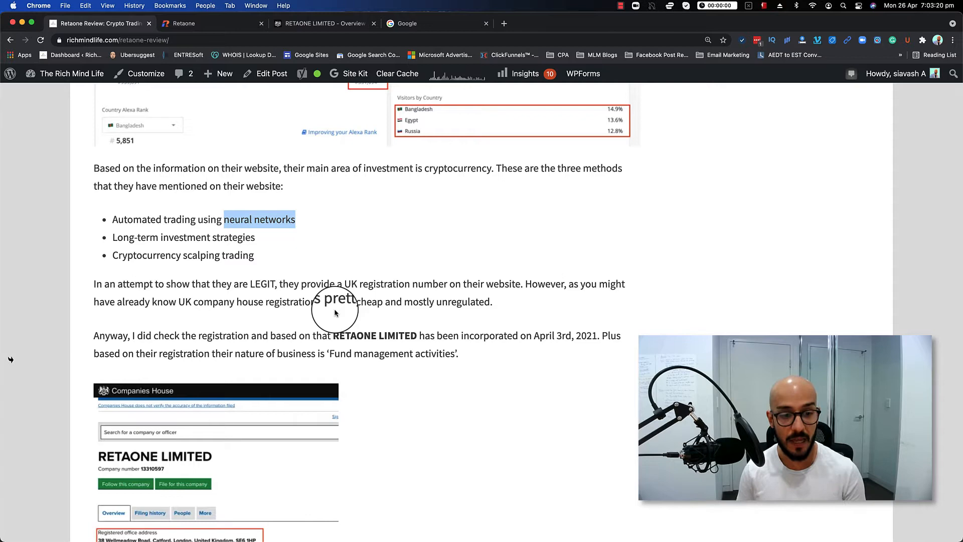
scroll(down, 3)
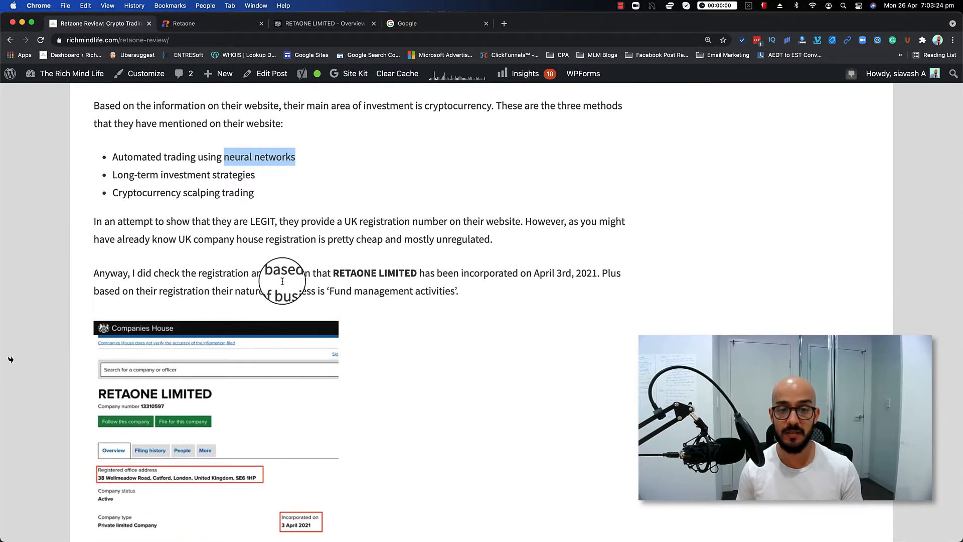
scroll(down, 3)
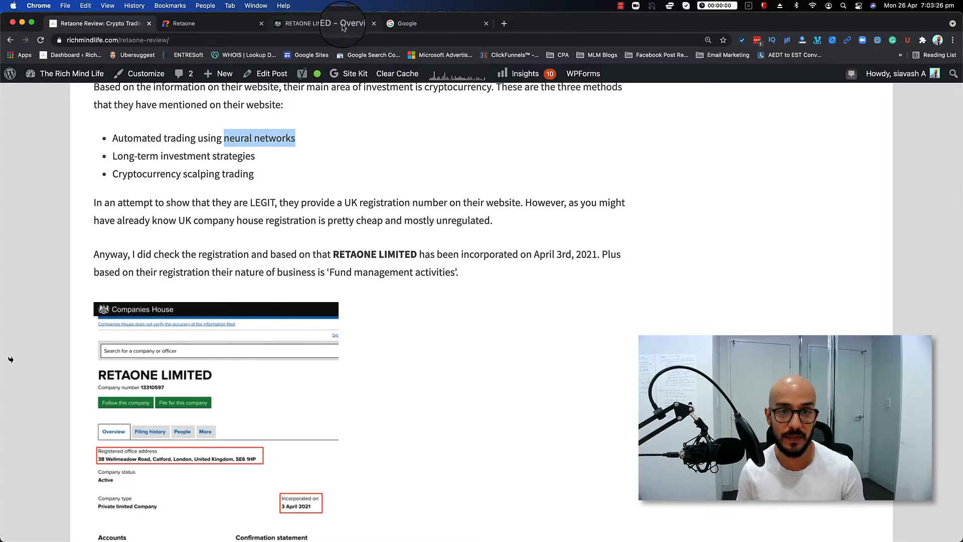
click(319, 23)
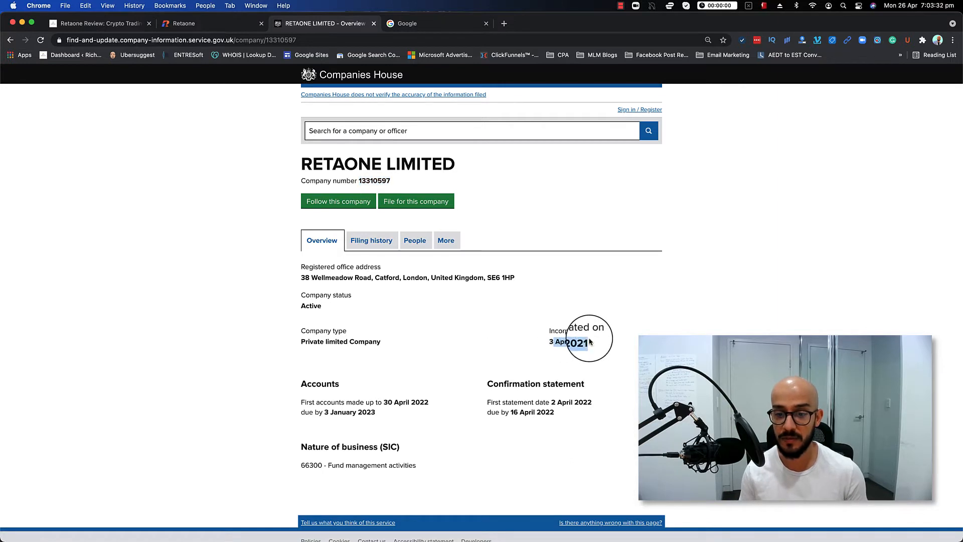
scroll(down, 3)
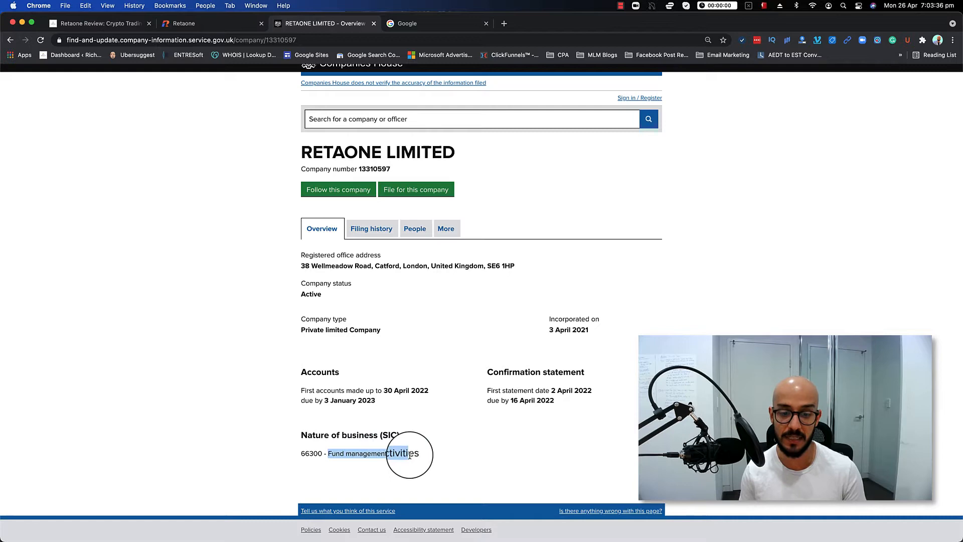
click(98, 23)
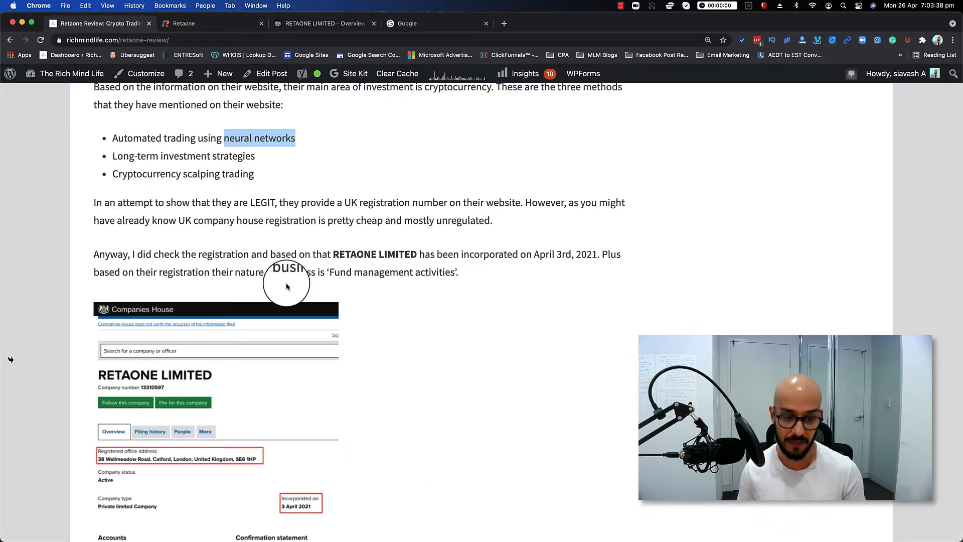
Step: Scroll the review before moving to Google to look up the registered address
scroll(down, 3)
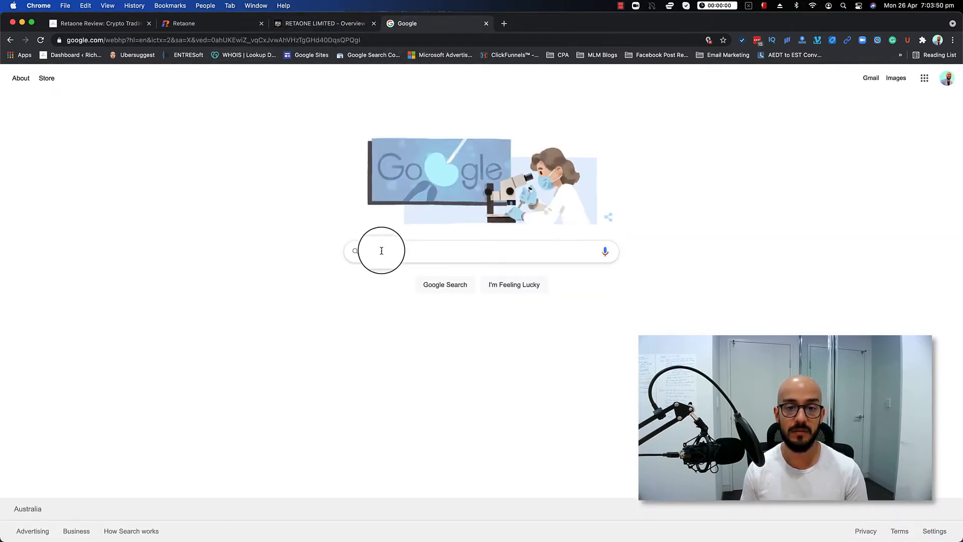
text(38 Wellmeadow Road, Catford, London, United Kingdom, SE6 1HP)
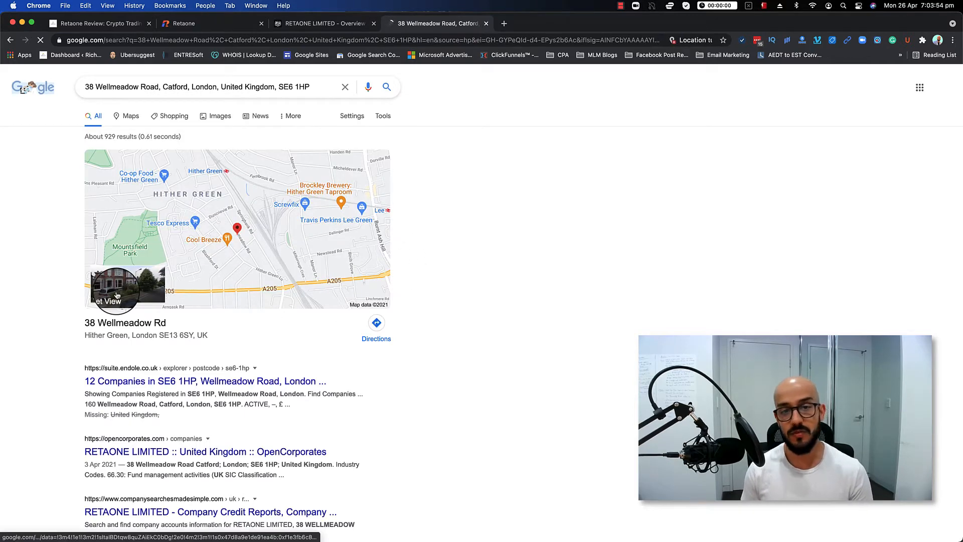
click(117, 289)
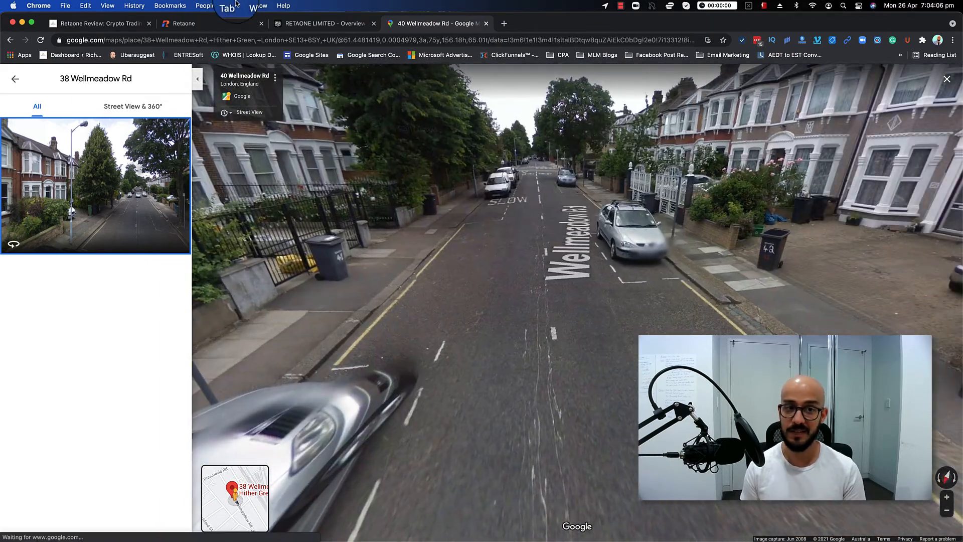
click(98, 24)
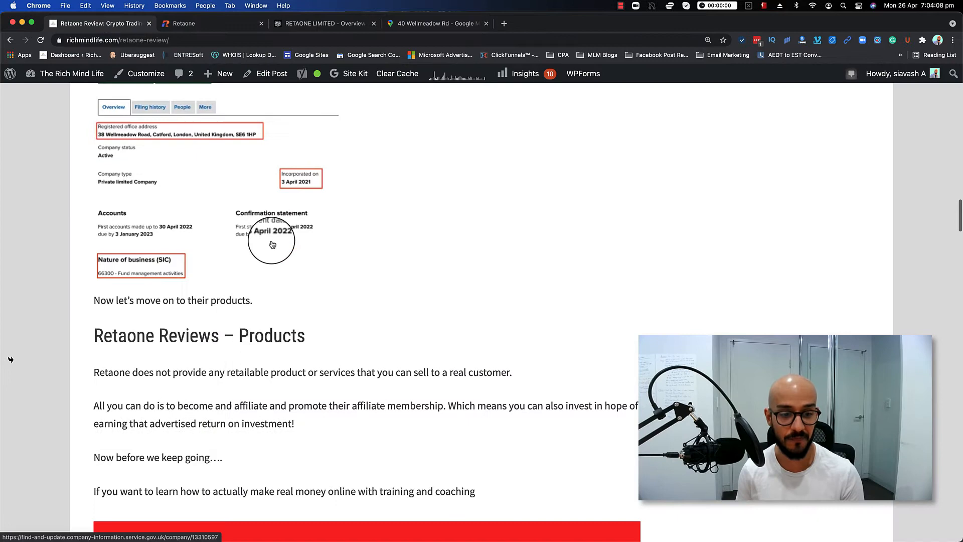
Step: Read the review's Products and compensation plan sections
scroll(down, 3)
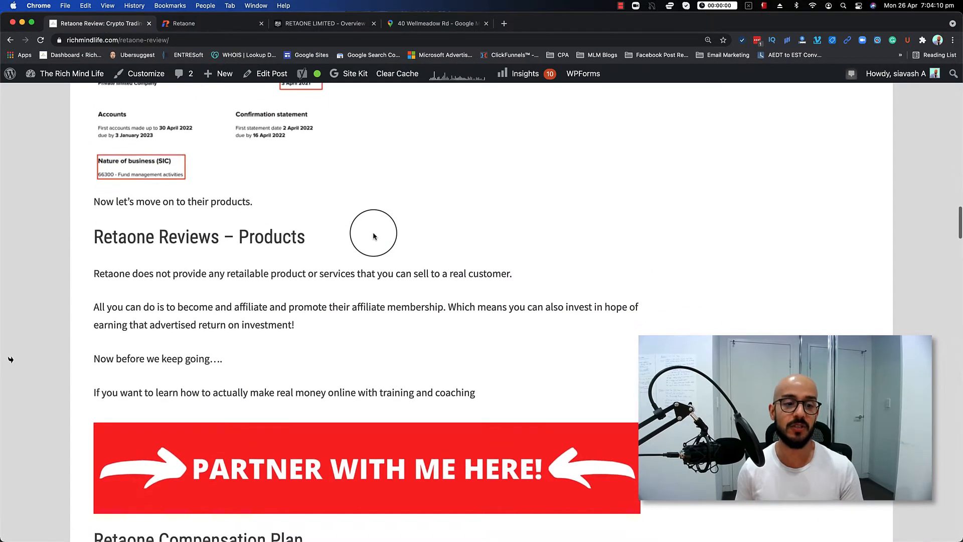
scroll(down, 3)
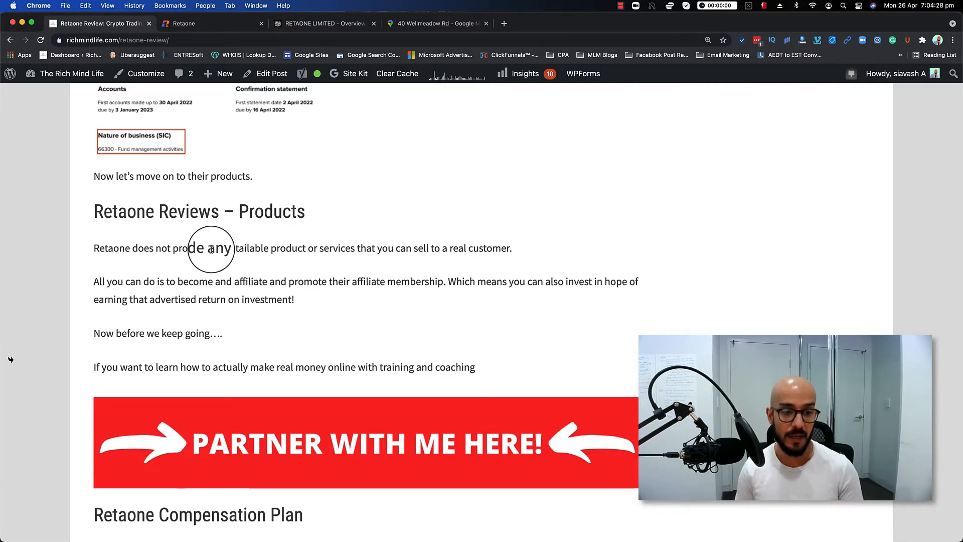
scroll(down, 3)
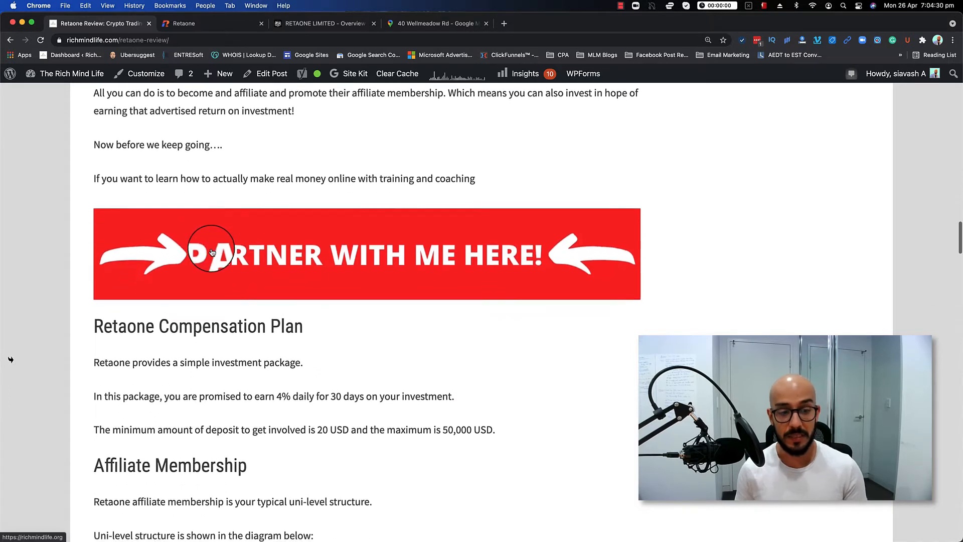
scroll(down, 3)
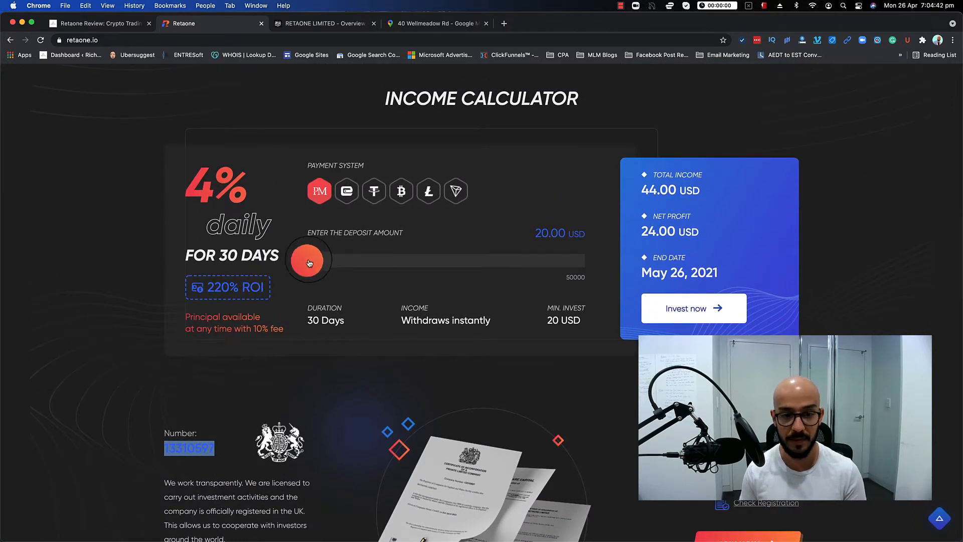
Step: Set Retaone's income calculator to a 50,000 USD deposit showing 110,000 USD income, then return to the review
drag(307, 259, 585, 259)
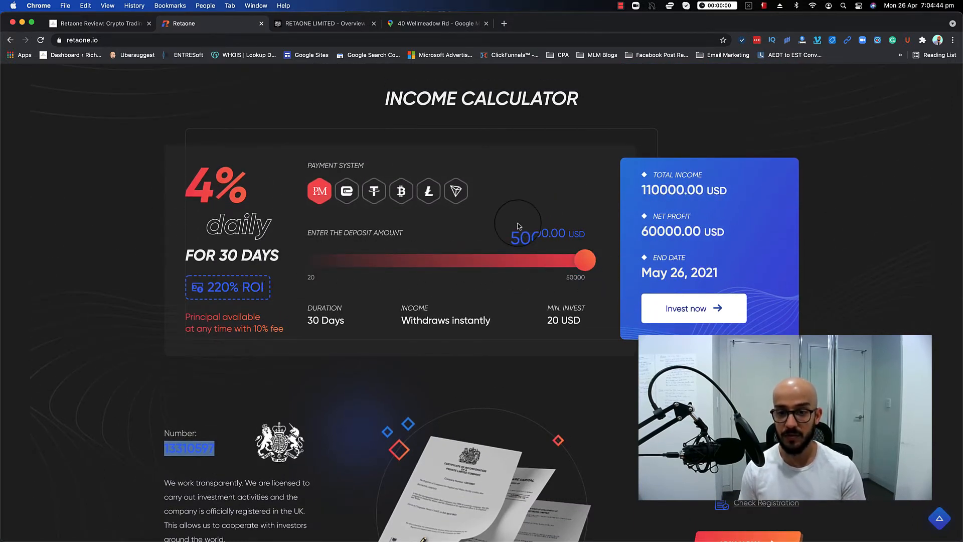
double_click(520, 233)
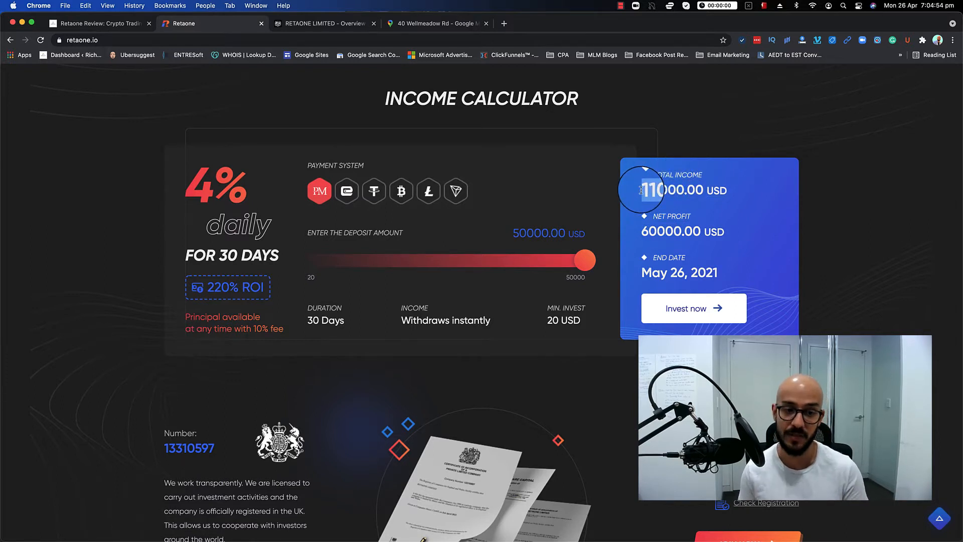
mouse_move(203, 320)
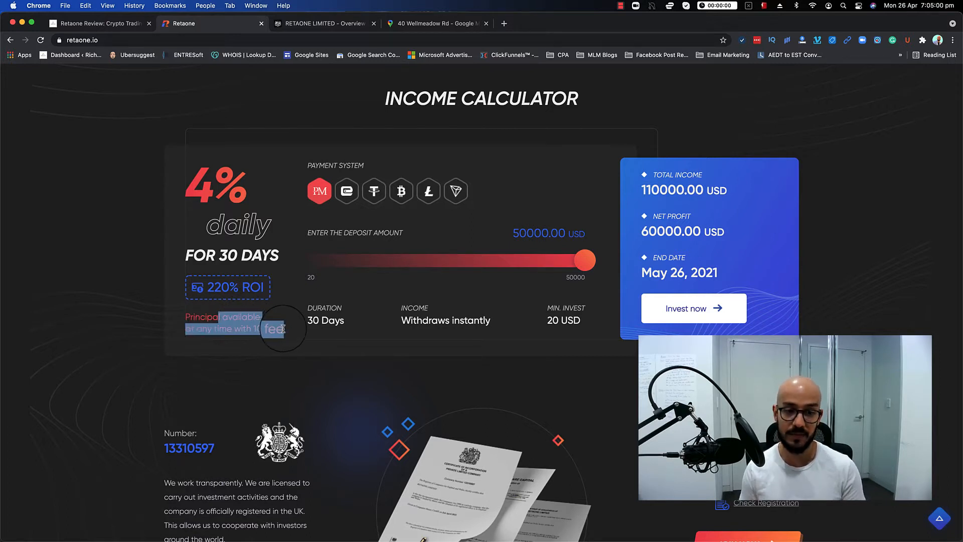
click(98, 24)
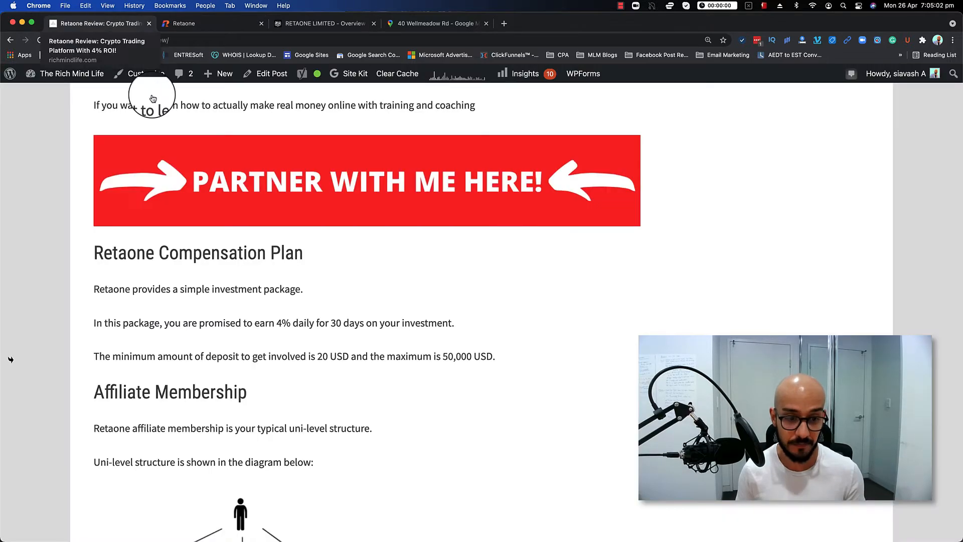
scroll(down, 3)
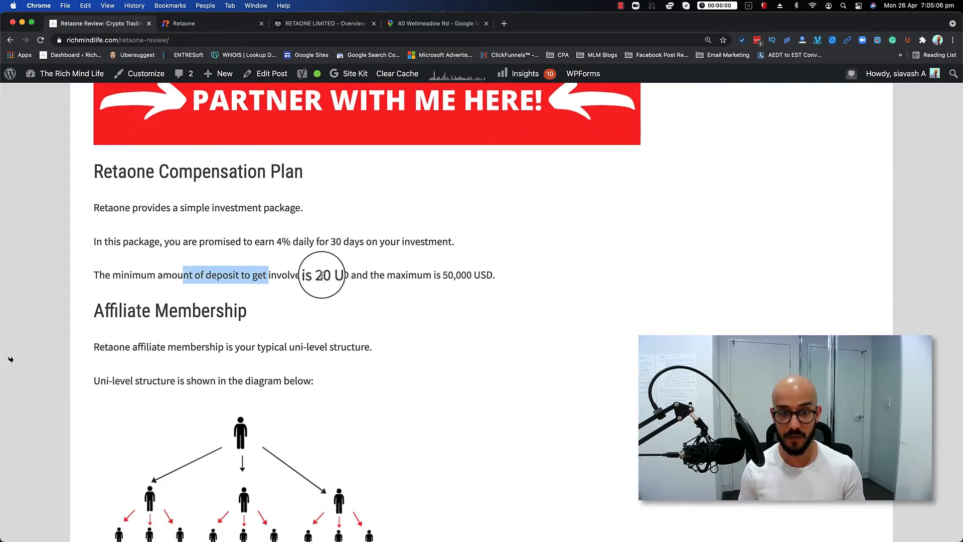
scroll(down, 3)
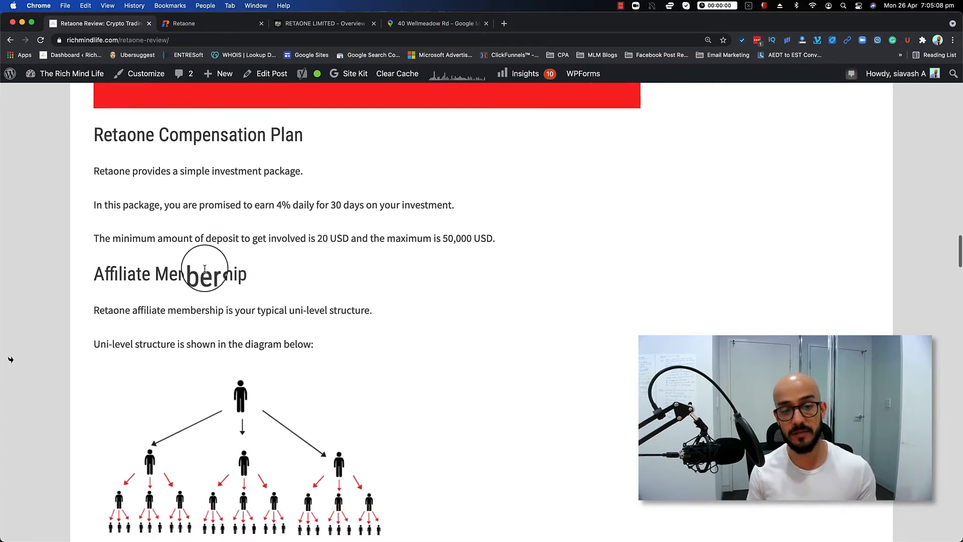
scroll(down, 3)
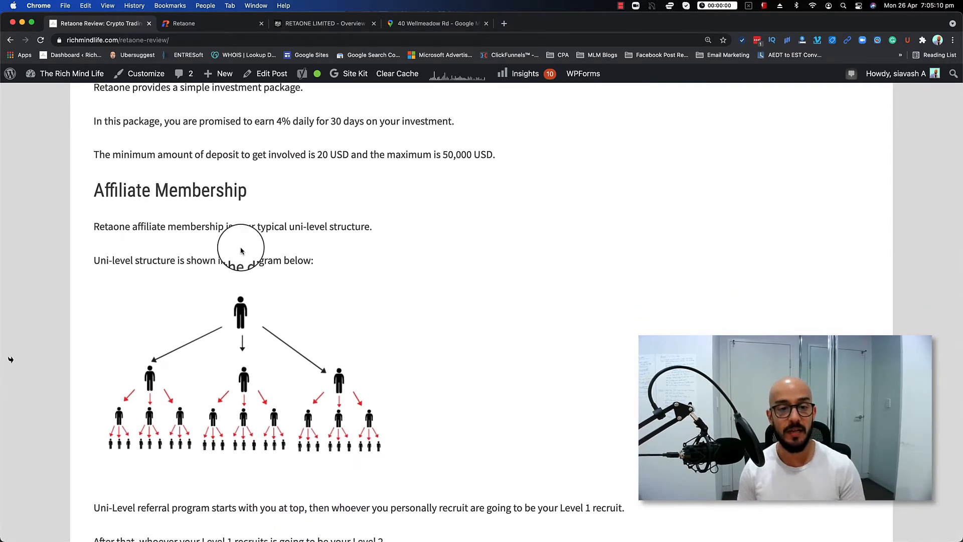
scroll(down, 3)
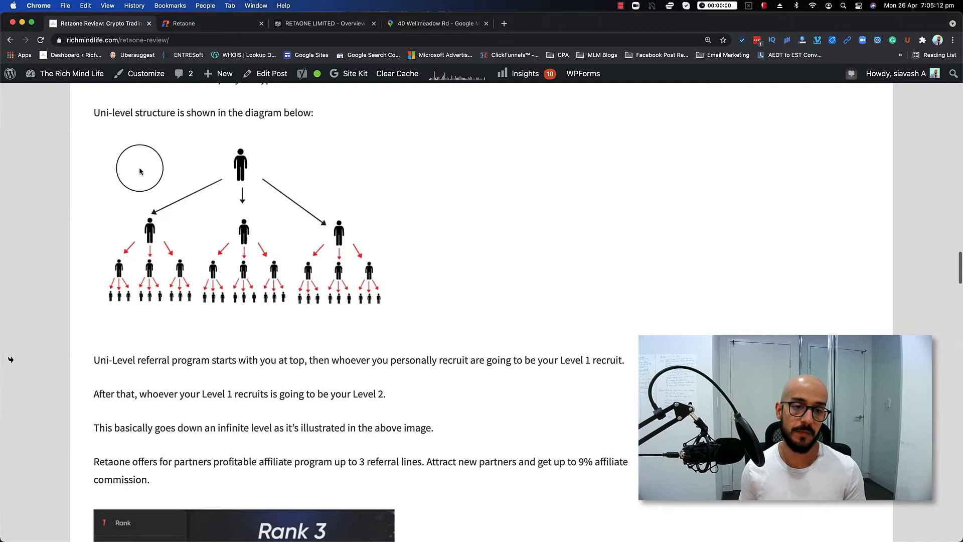
scroll(down, 3)
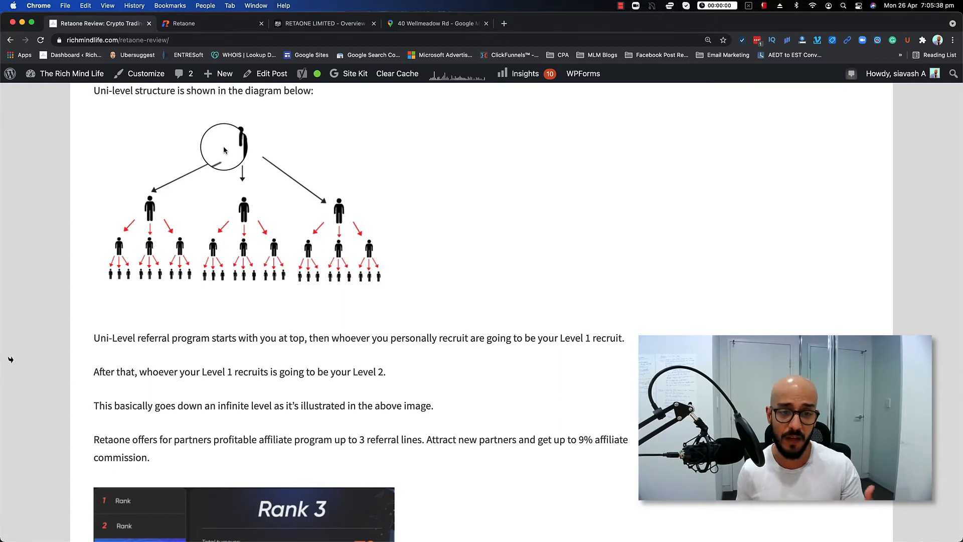
scroll(down, 3)
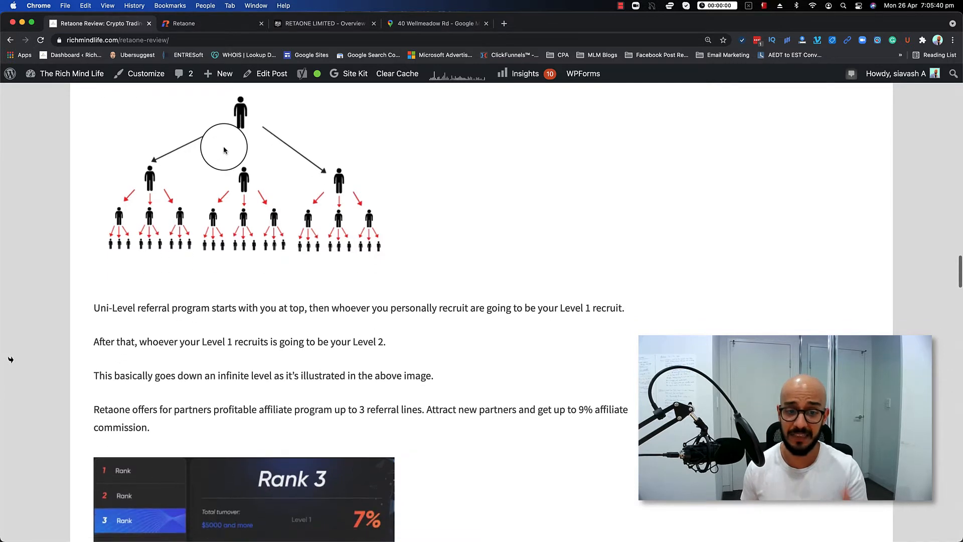
scroll(down, 3)
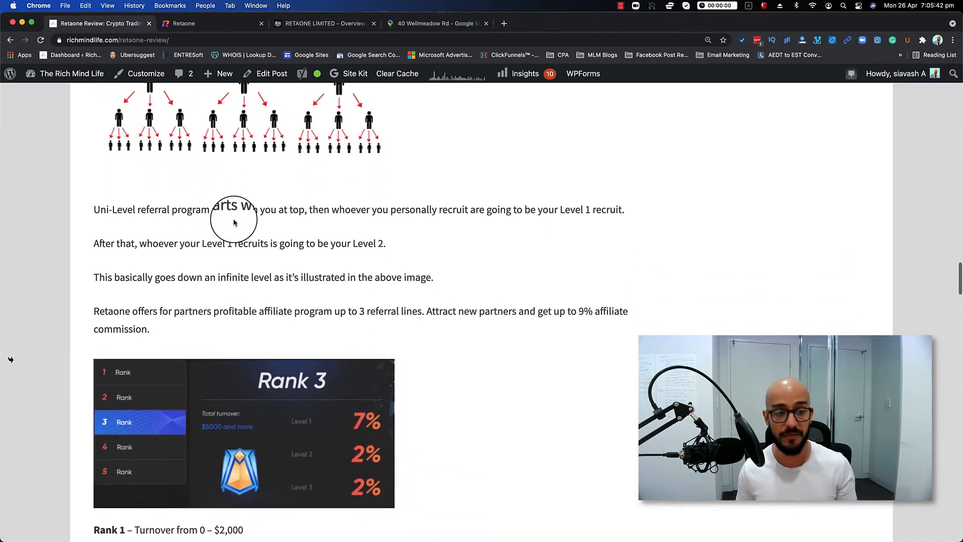
scroll(down, 3)
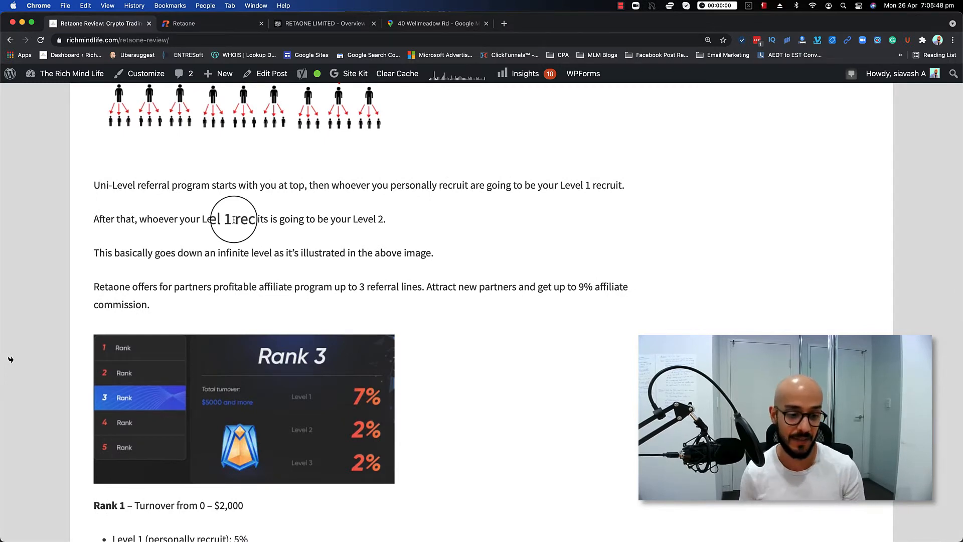
scroll(down, 3)
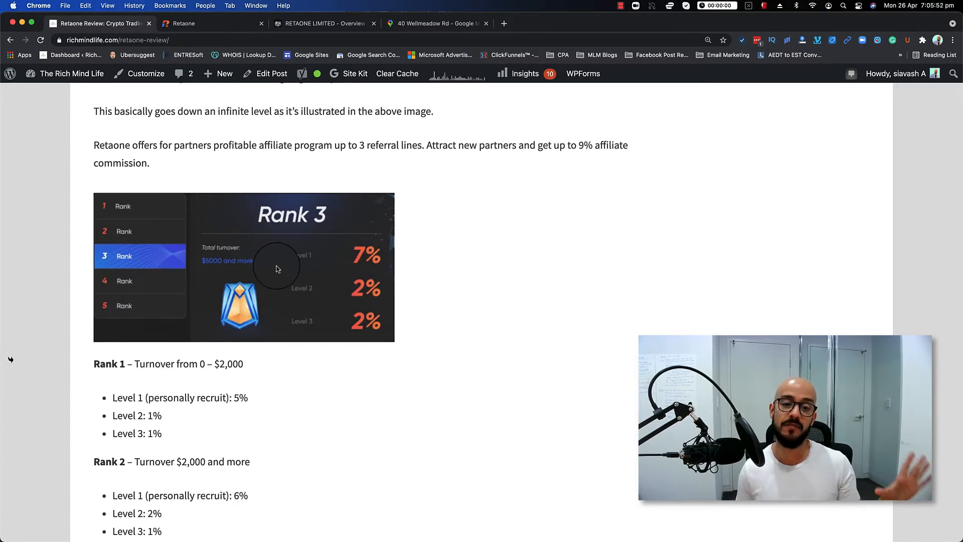
scroll(down, 3)
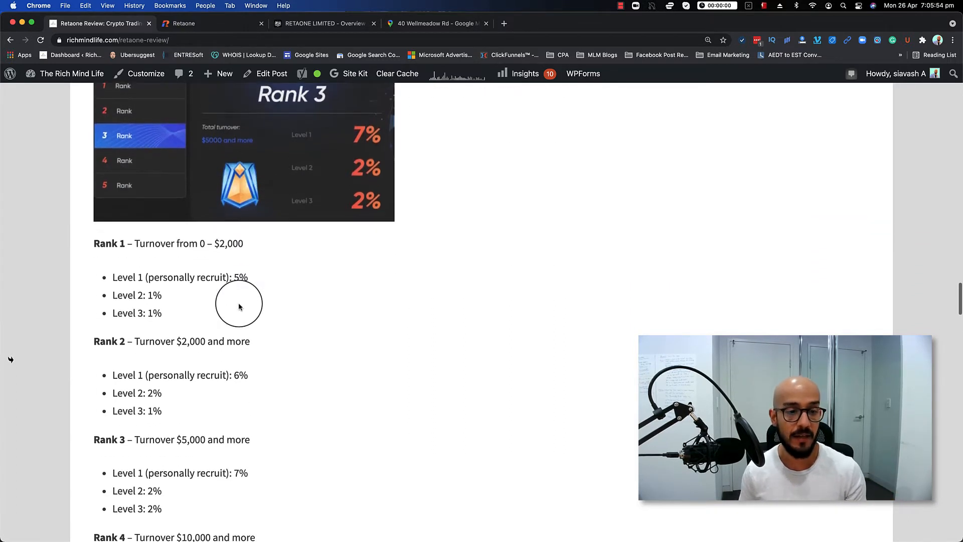
scroll(down, 3)
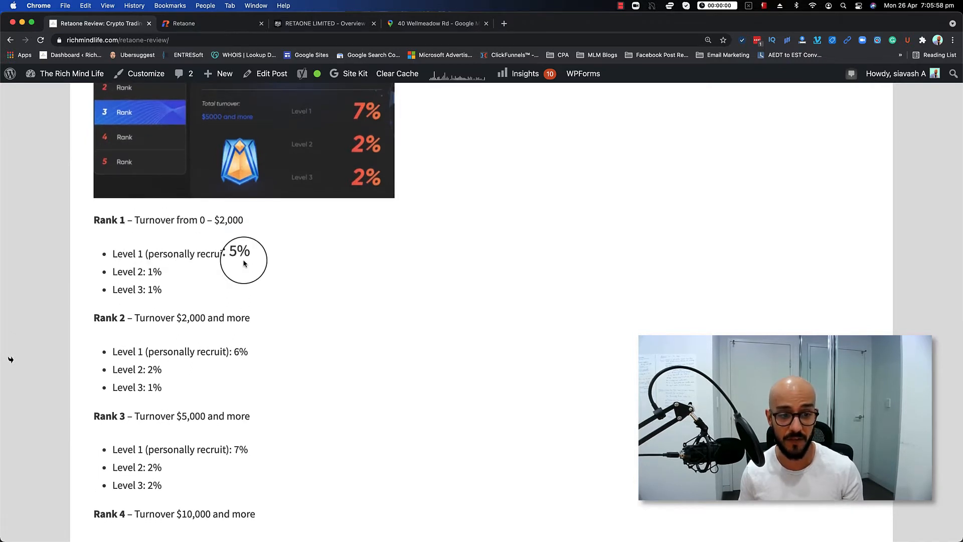
scroll(down, 3)
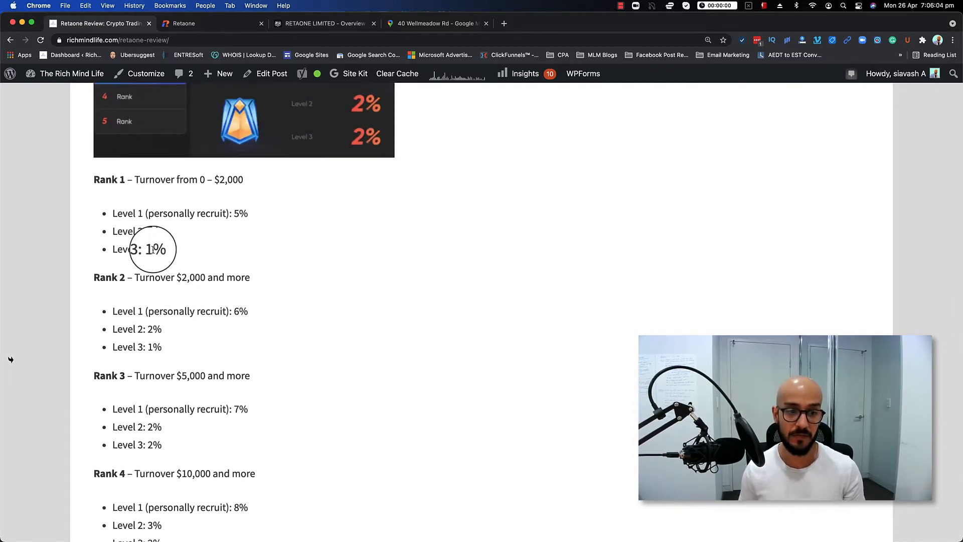
scroll(down, 3)
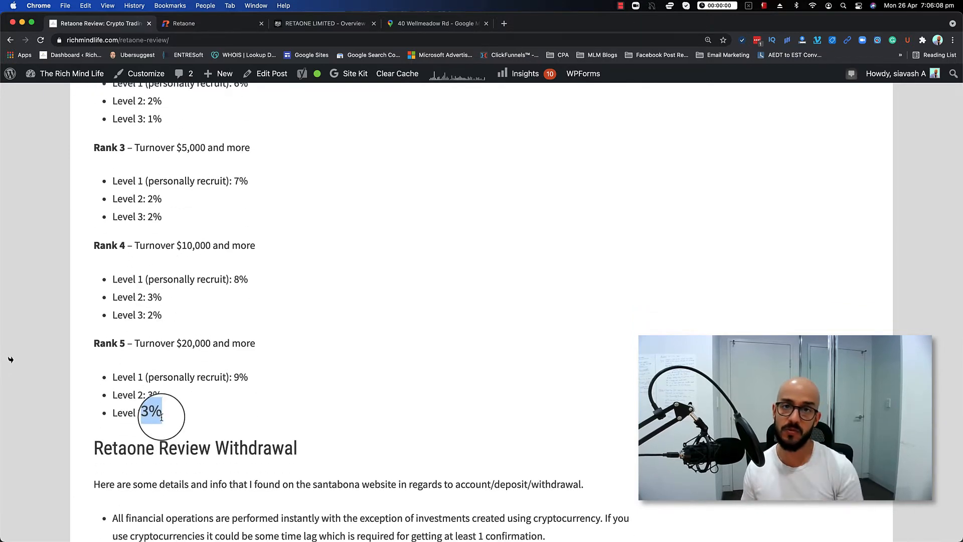
scroll(down, 3)
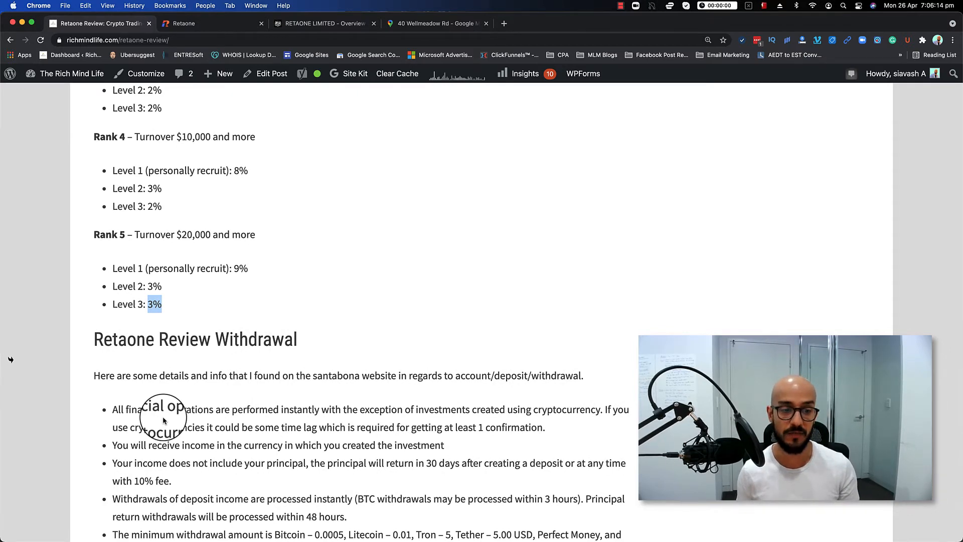
scroll(down, 3)
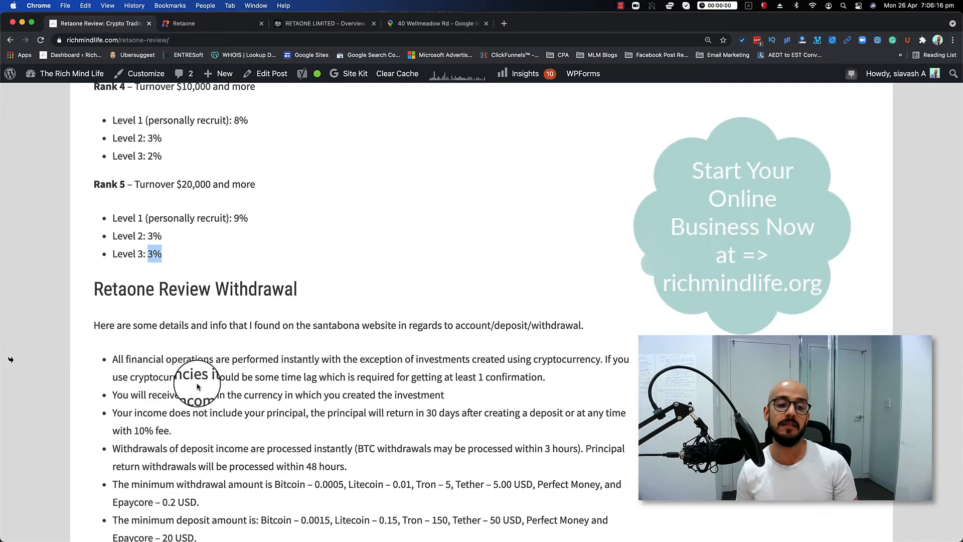
scroll(down, 3)
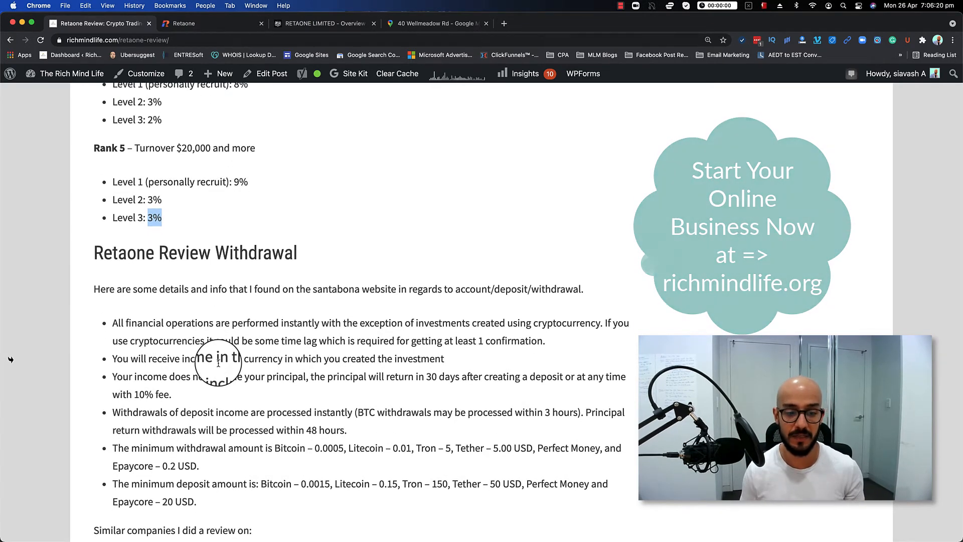
scroll(down, 3)
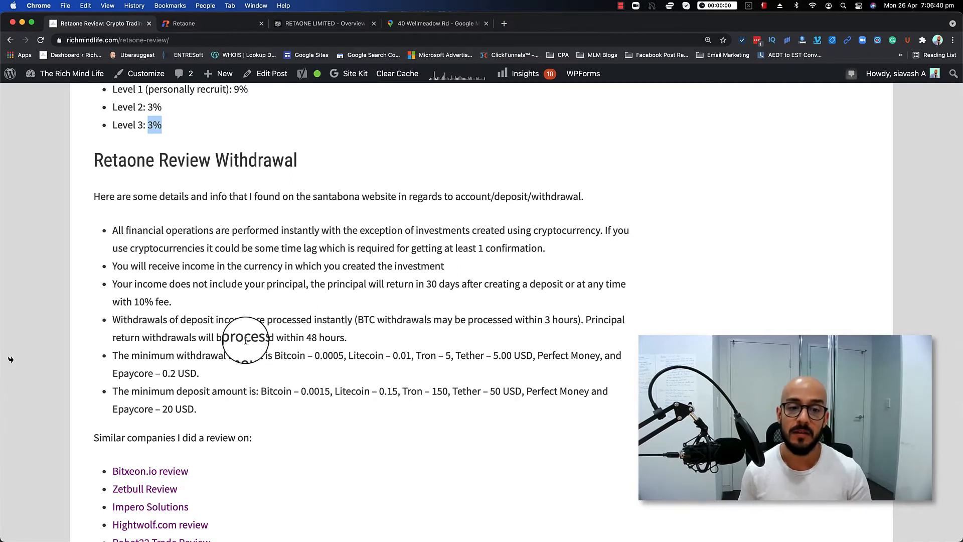
scroll(down, 3)
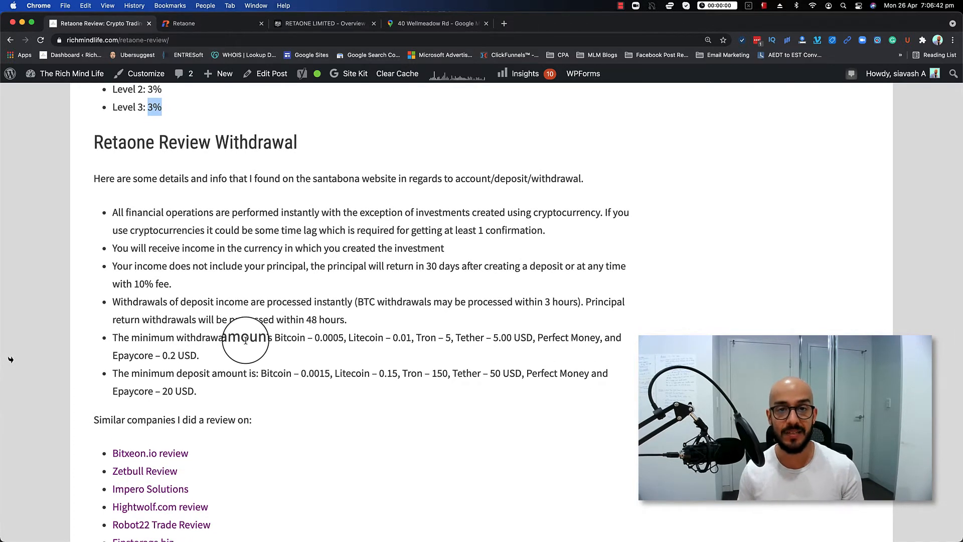
scroll(down, 3)
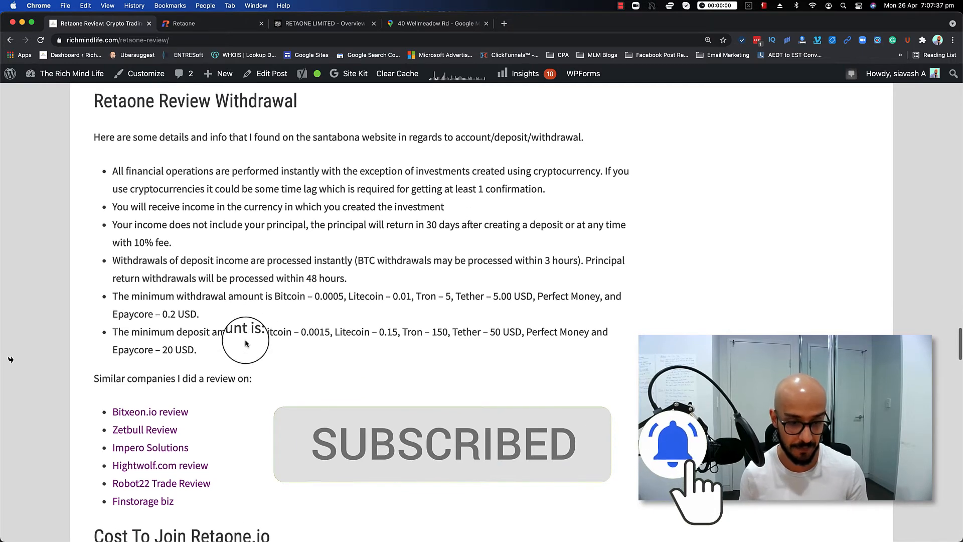
scroll(down, 3)
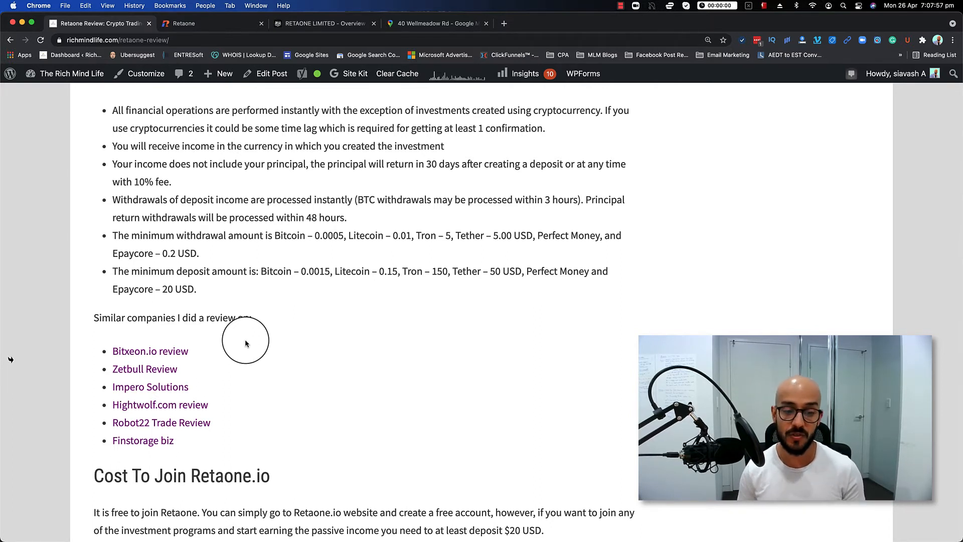
scroll(down, 3)
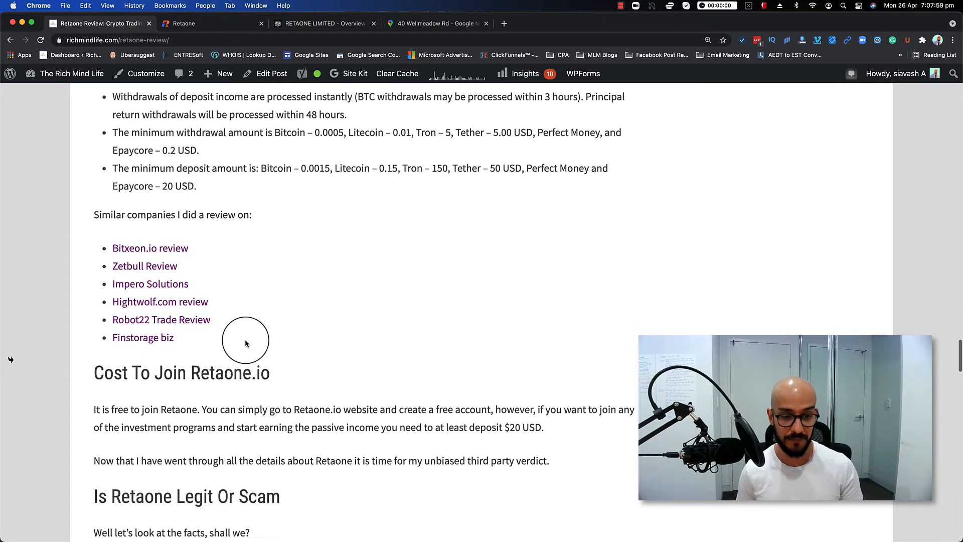
scroll(down, 3)
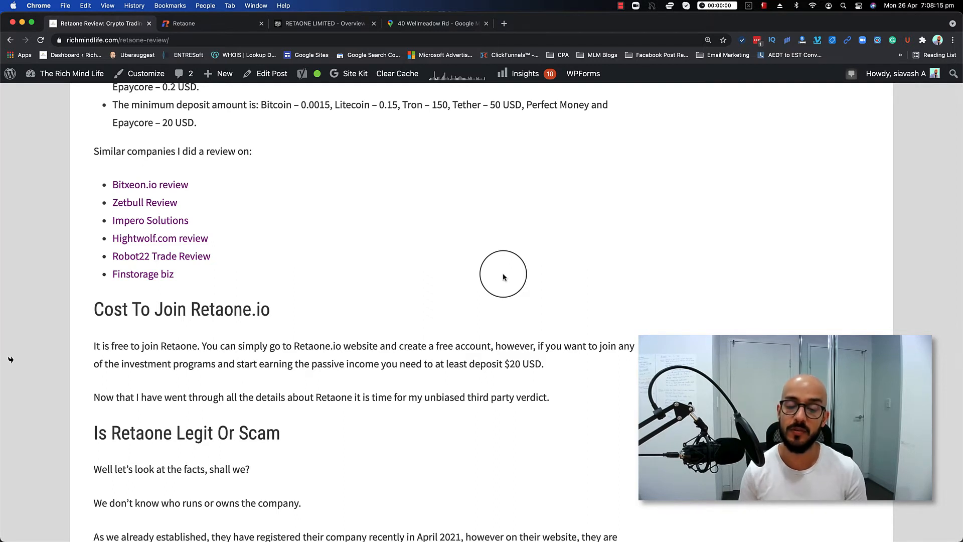
scroll(down, 3)
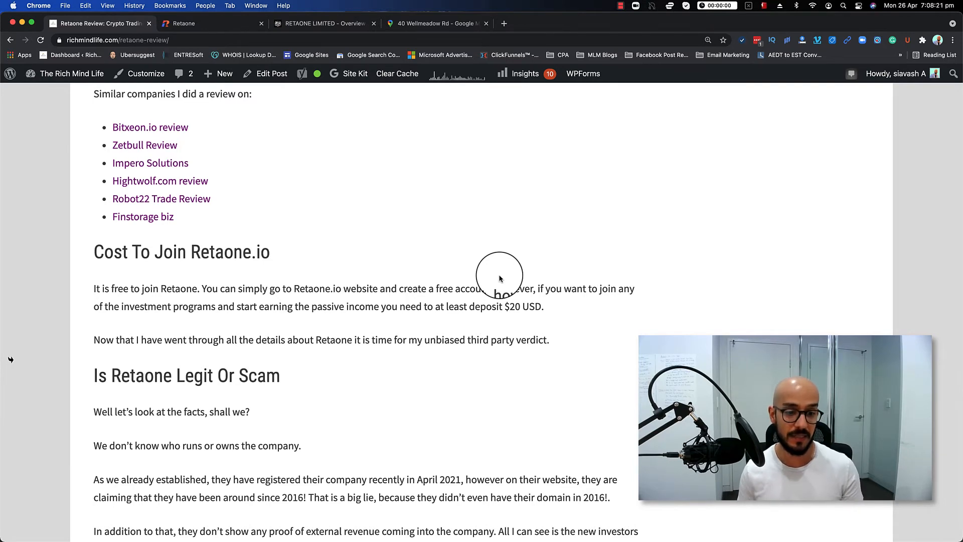
scroll(down, 3)
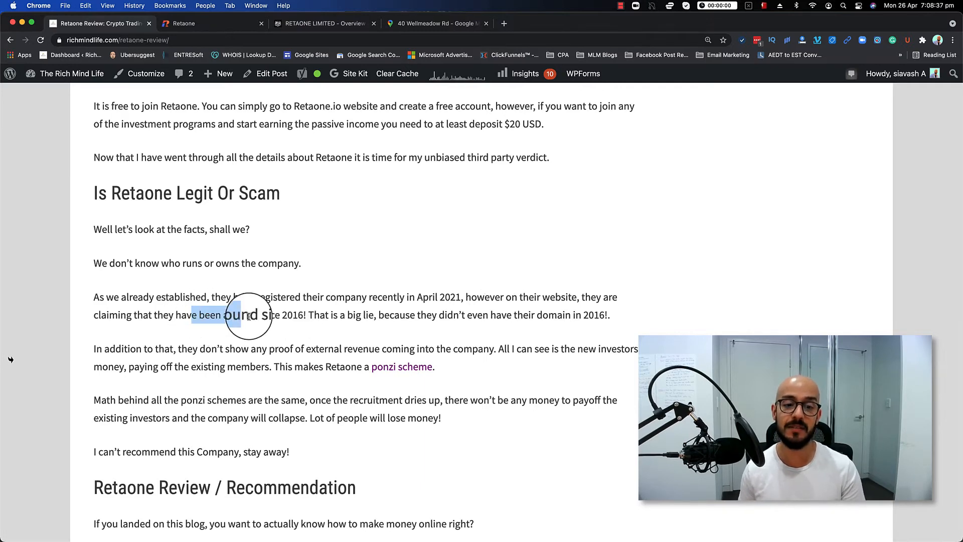
click(211, 24)
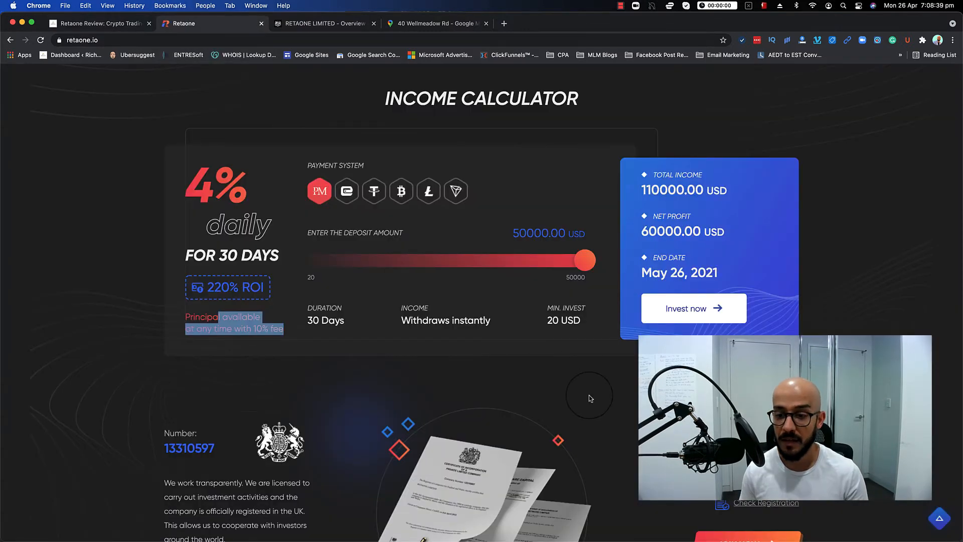
scroll(down, 3)
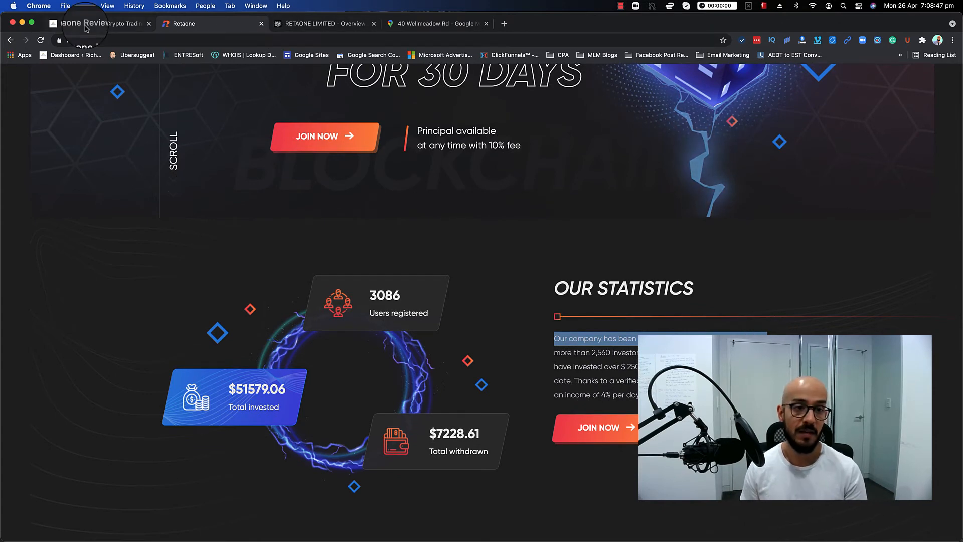
click(98, 24)
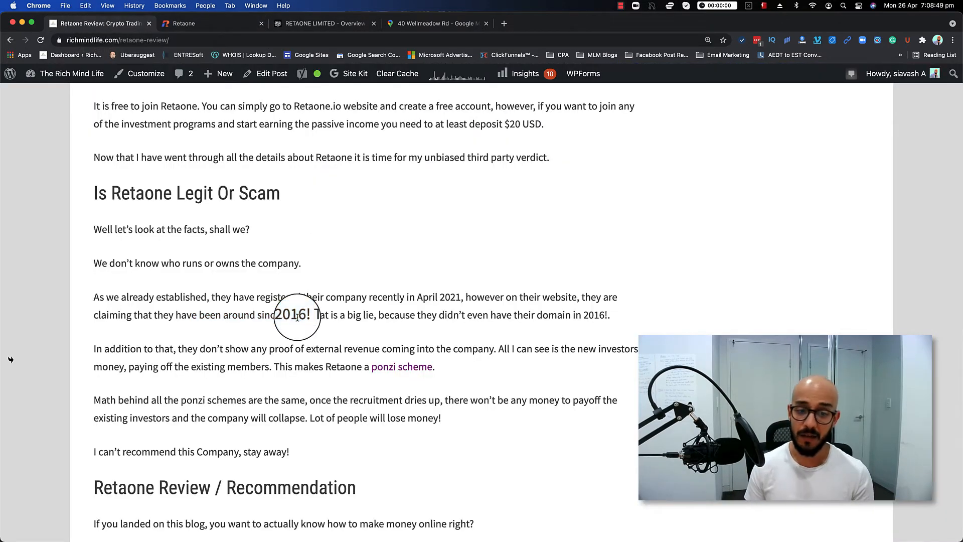
drag(297, 315, 394, 315)
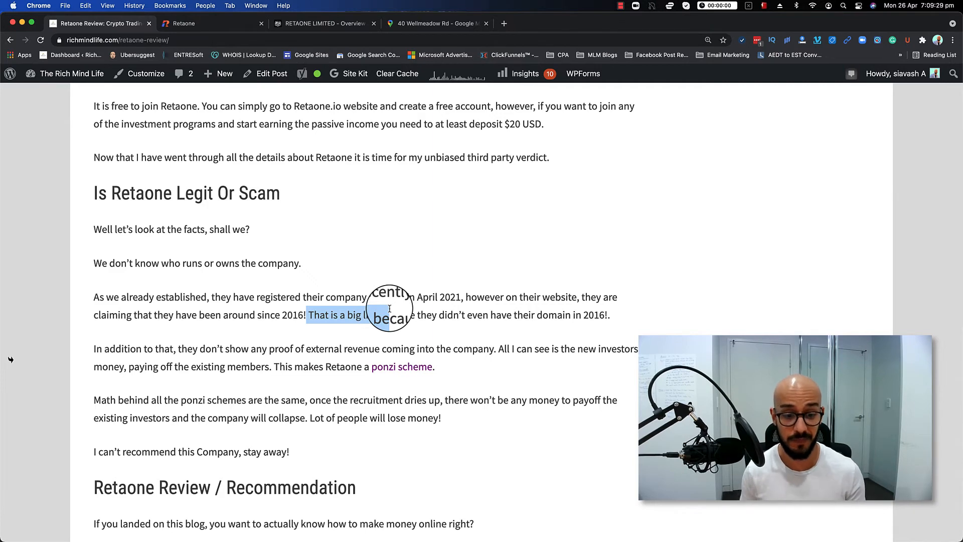
scroll(down, 3)
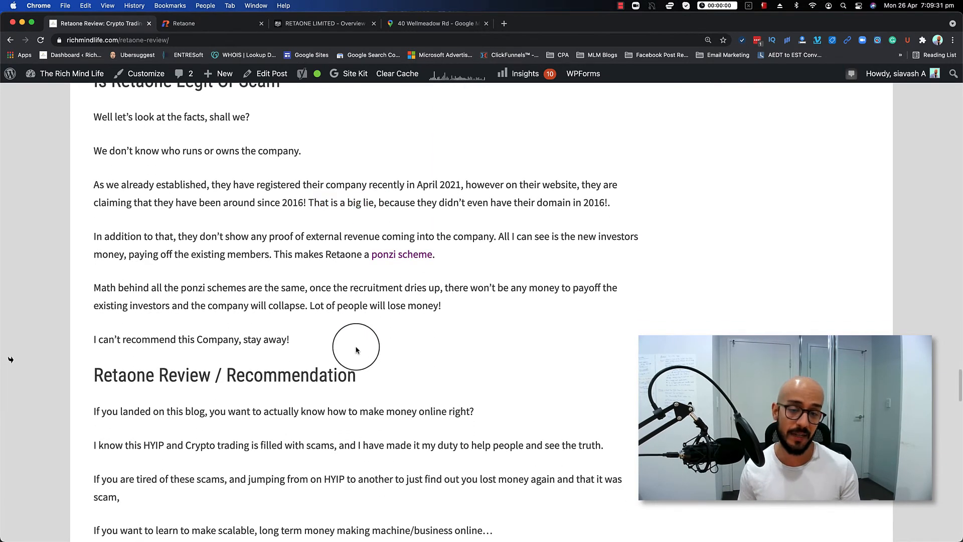
scroll(down, 3)
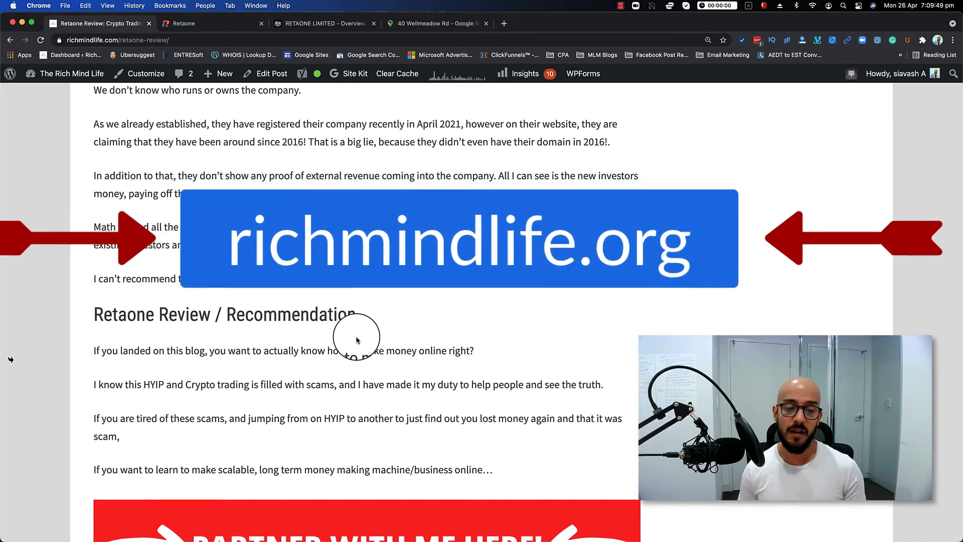
scroll(down, 3)
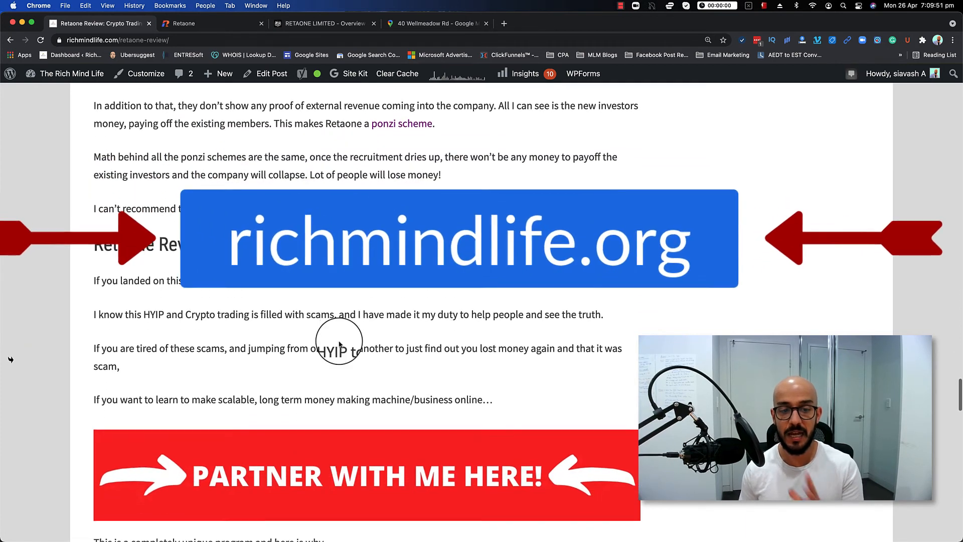
scroll(down, 3)
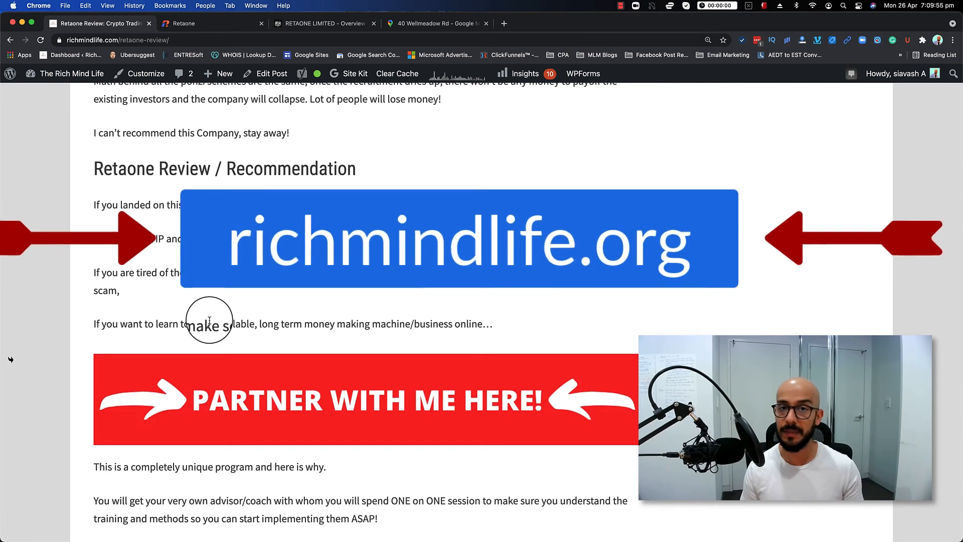
scroll(down, 3)
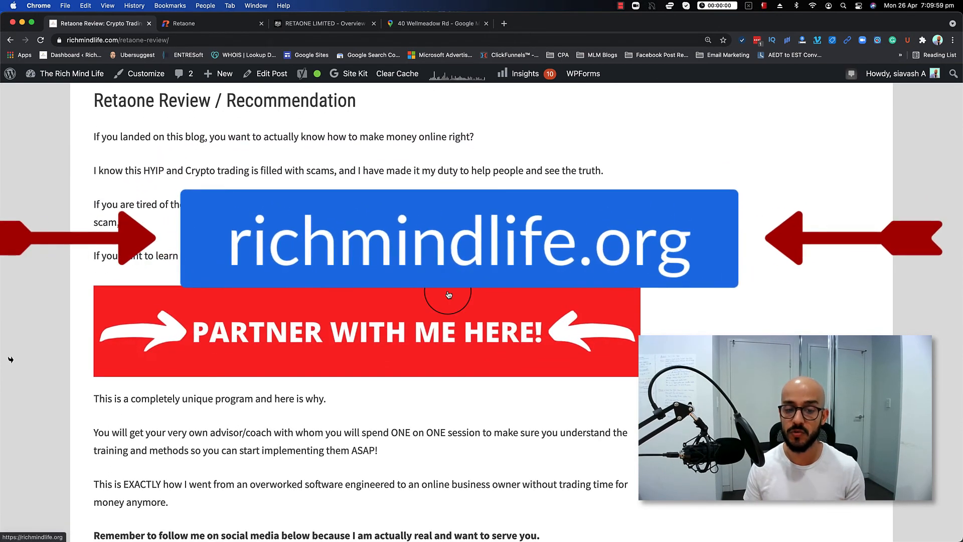
scroll(down, 3)
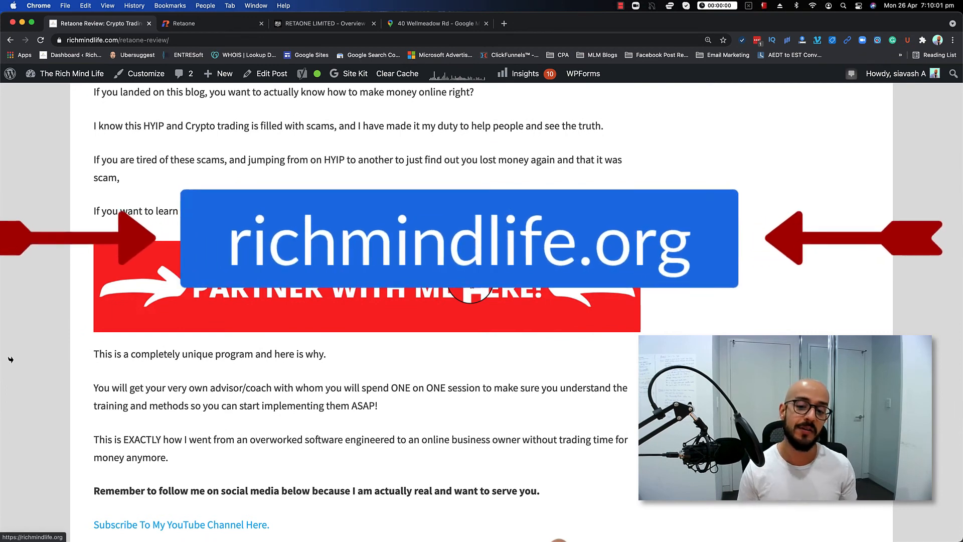